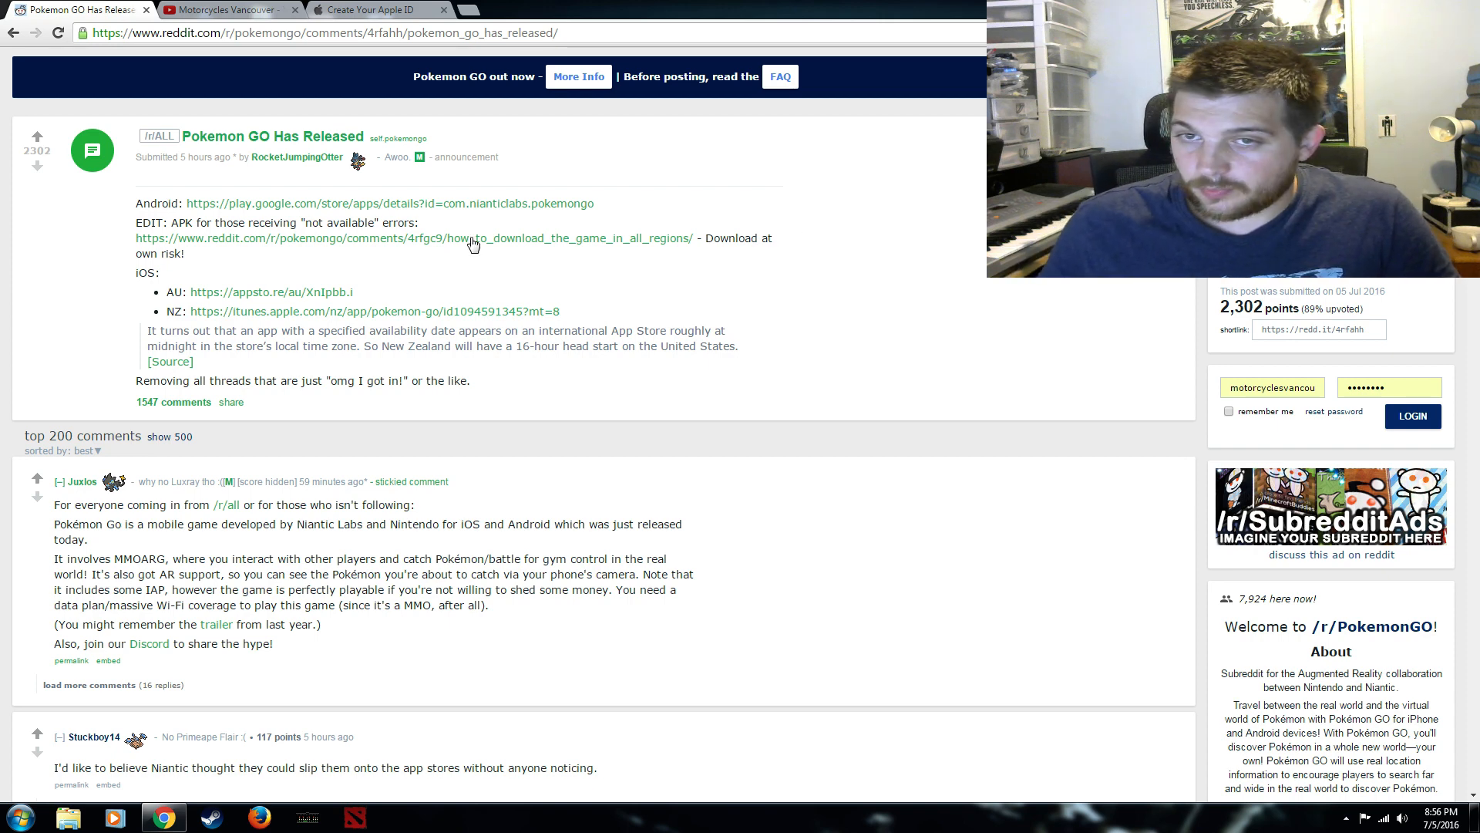
mouse_move(471, 244)
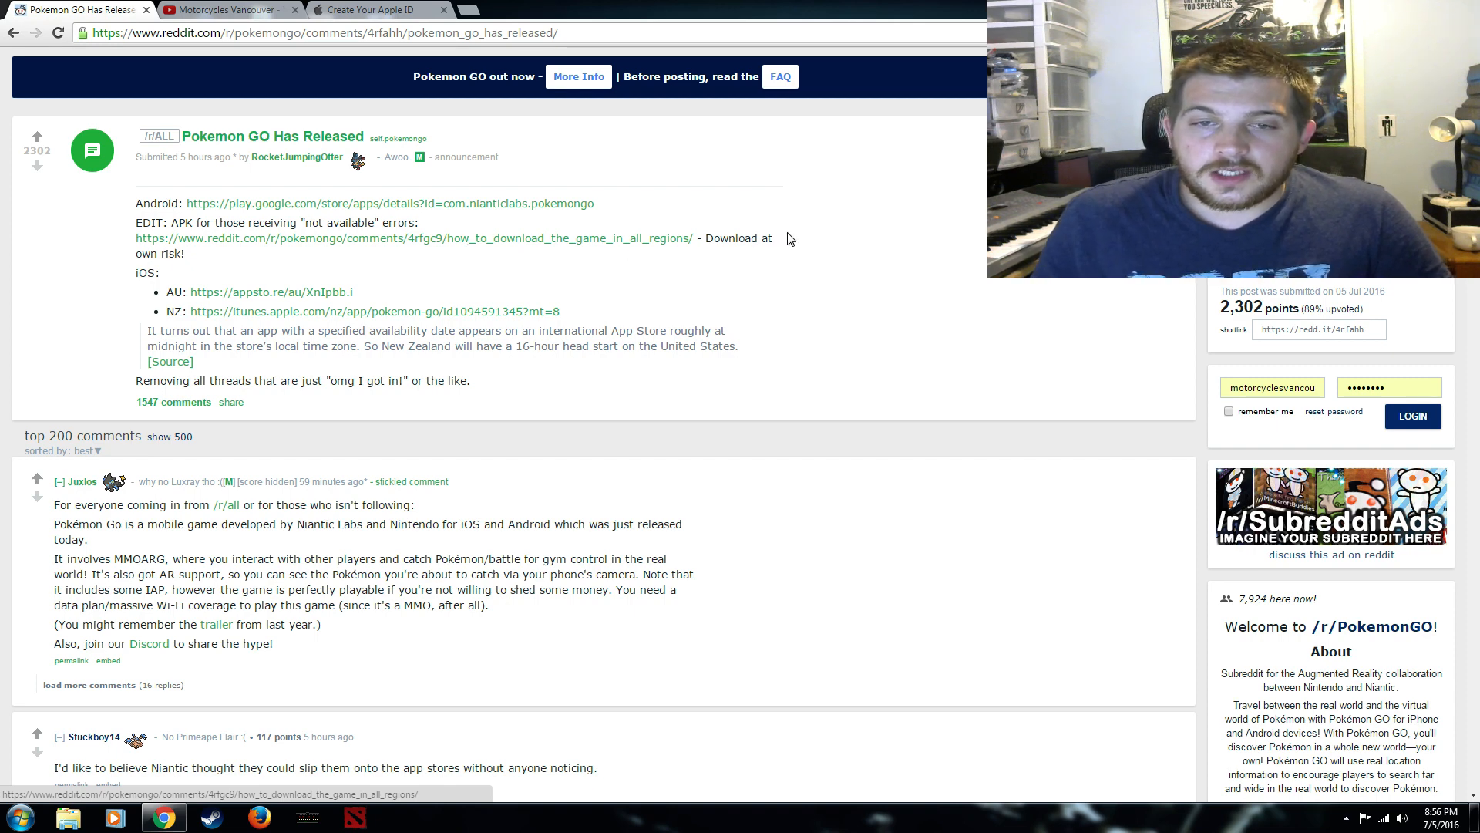
mouse_move(842, 253)
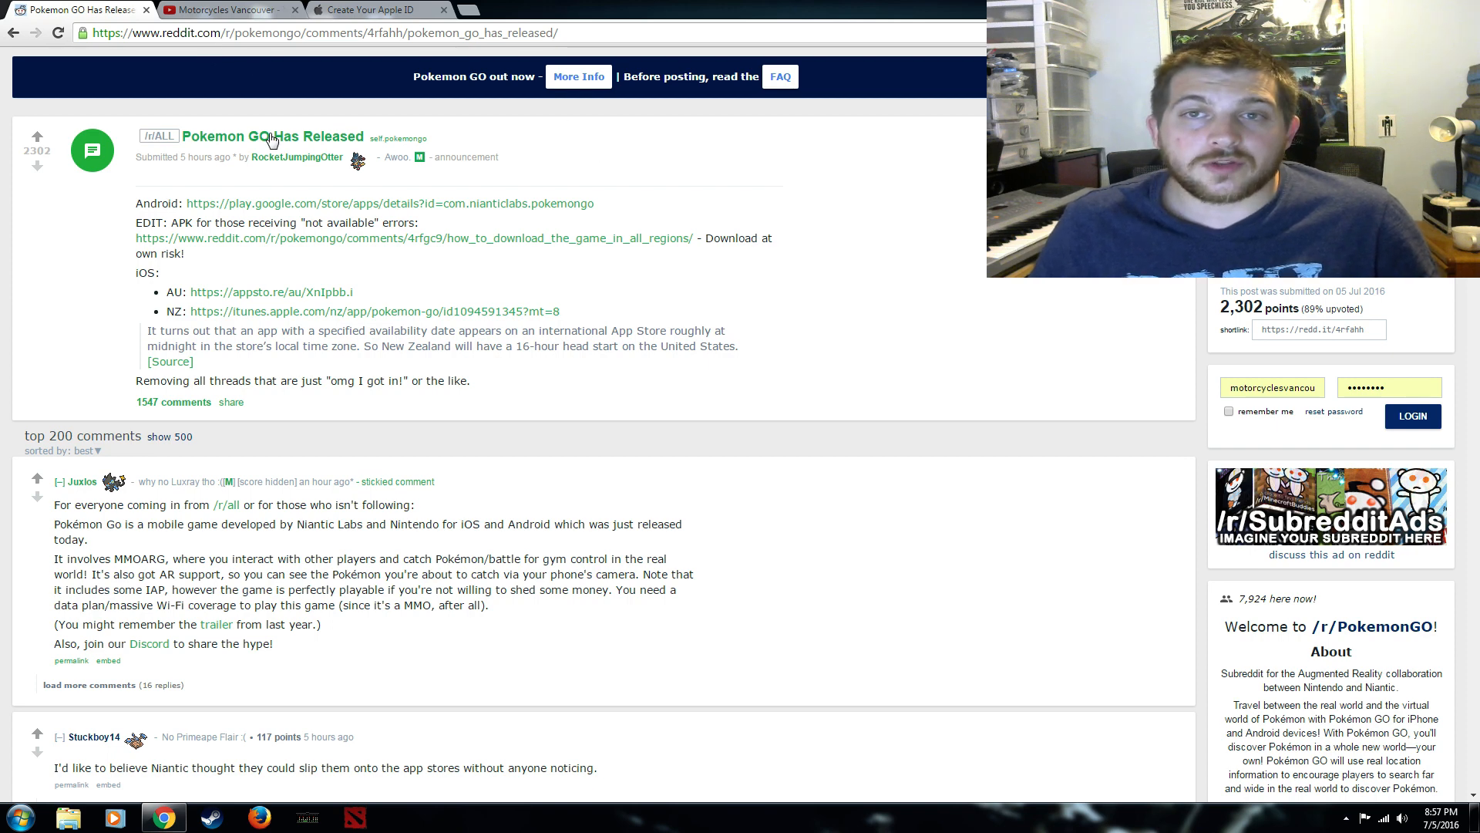
mouse_move(334, 155)
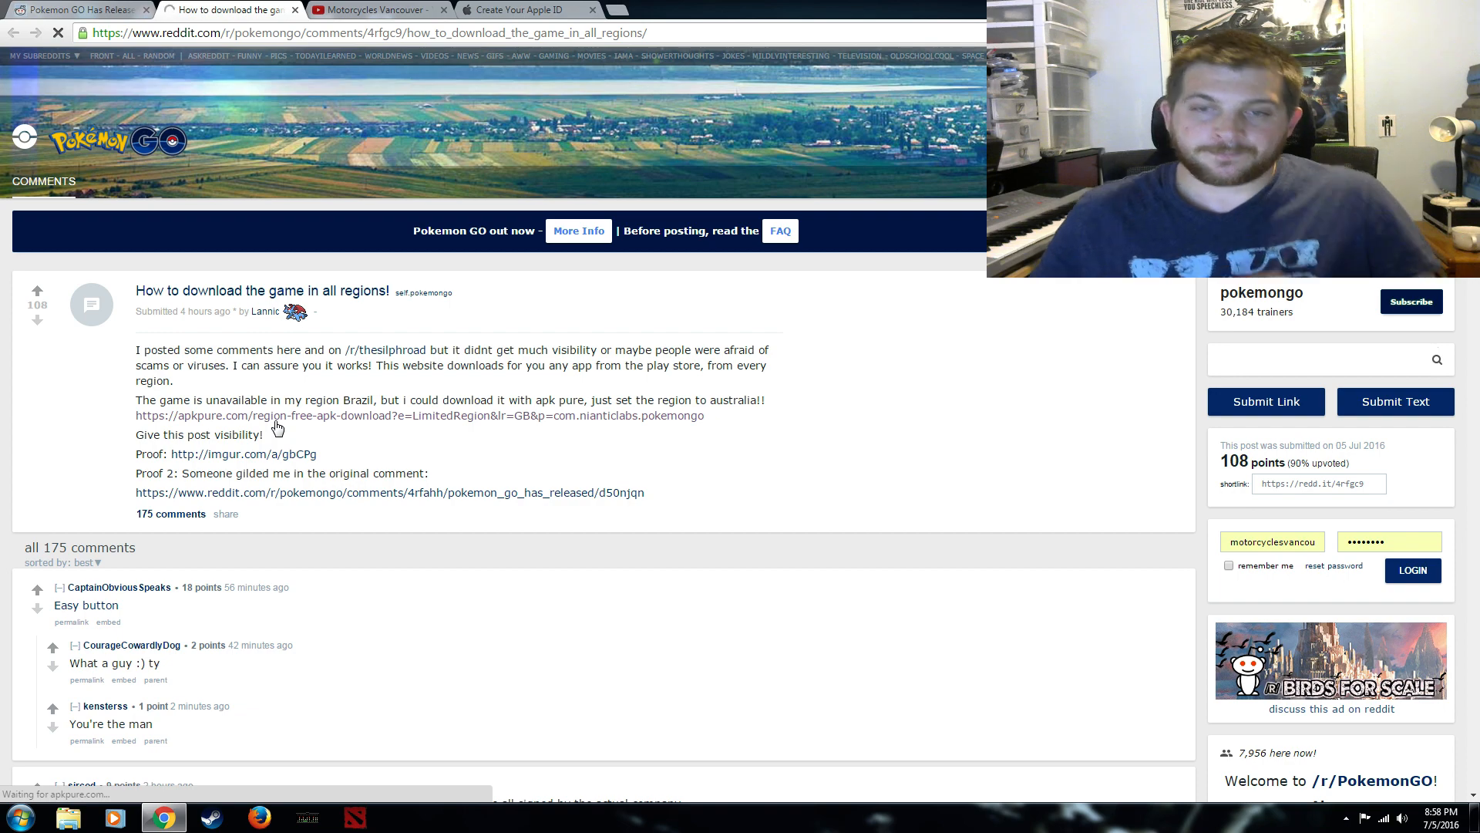
View the imgur Proof screenshot album, then return to the Pokemon GO release thread.
click(213, 453)
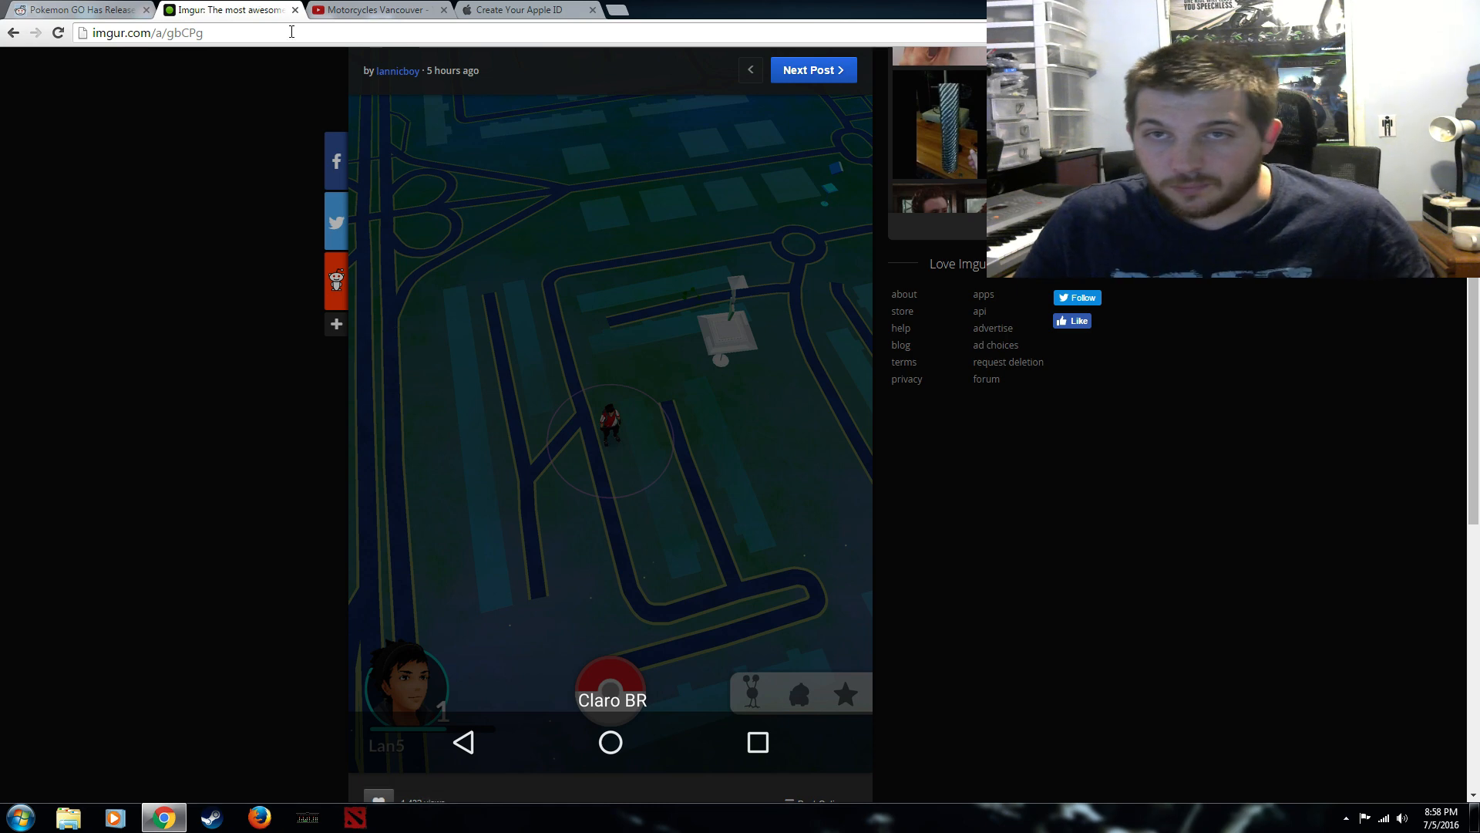
click(75, 9)
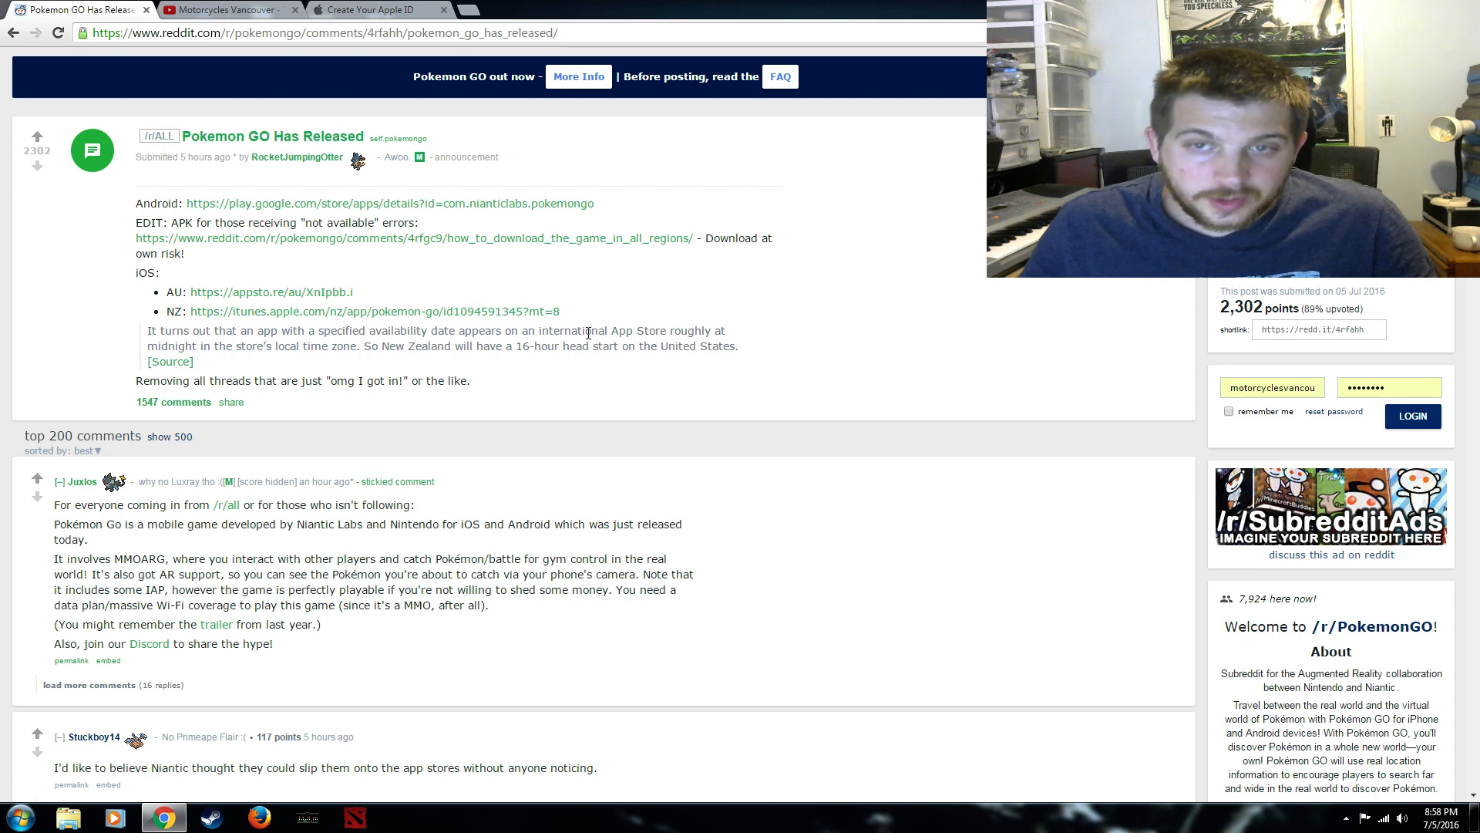
mouse_move(333, 309)
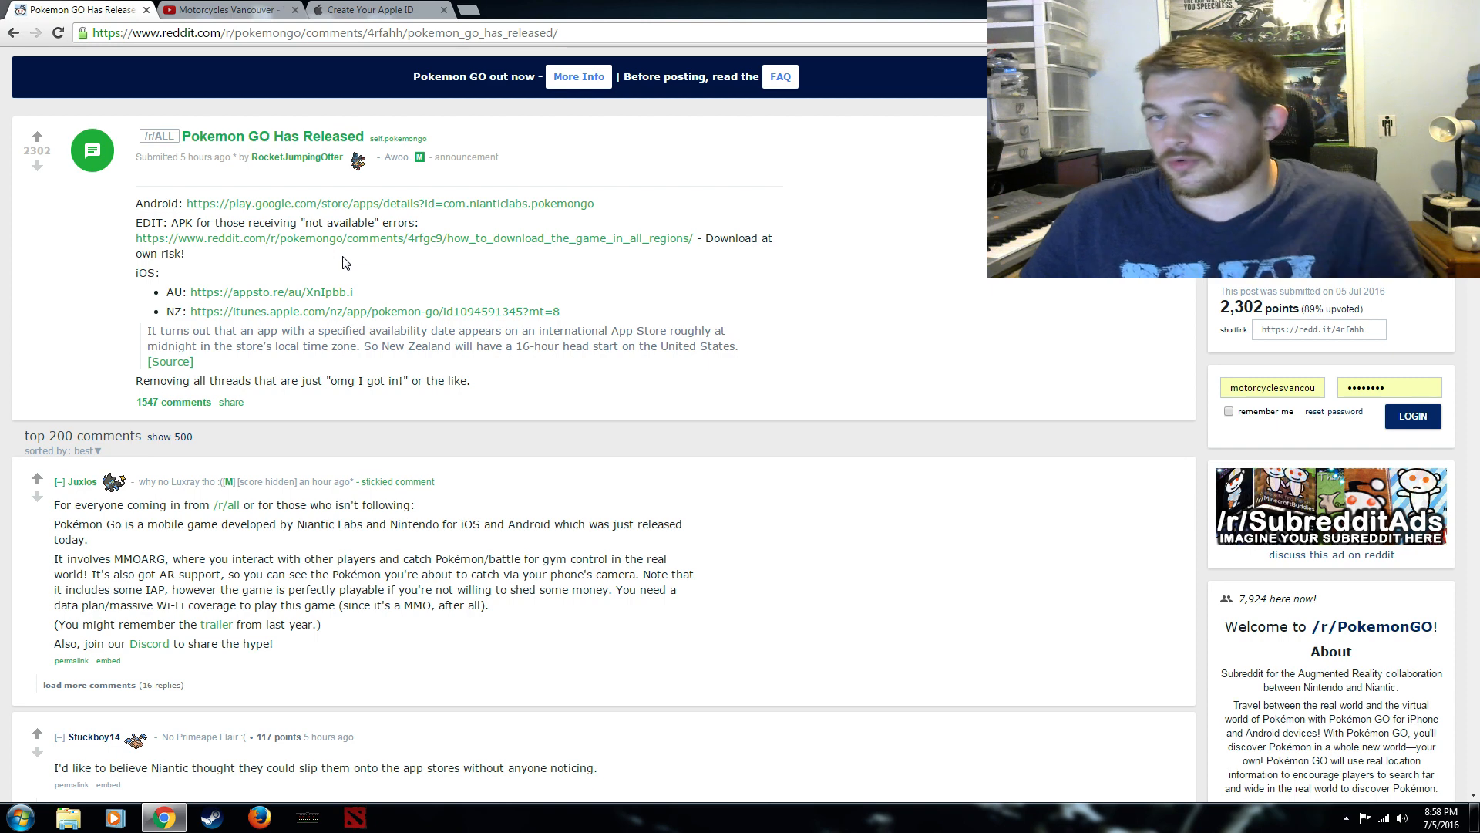
mouse_move(347, 243)
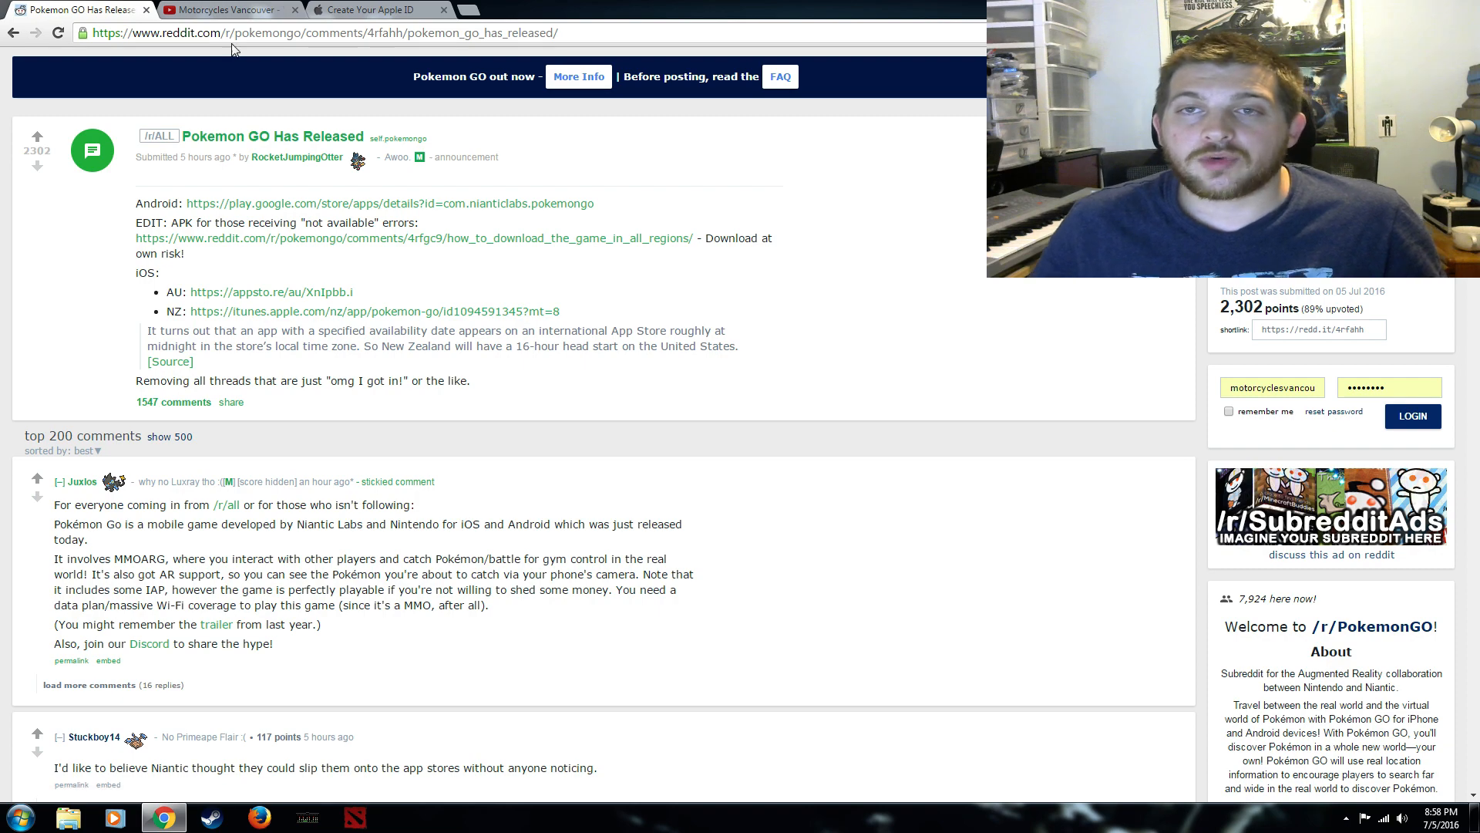
scroll(down, 3)
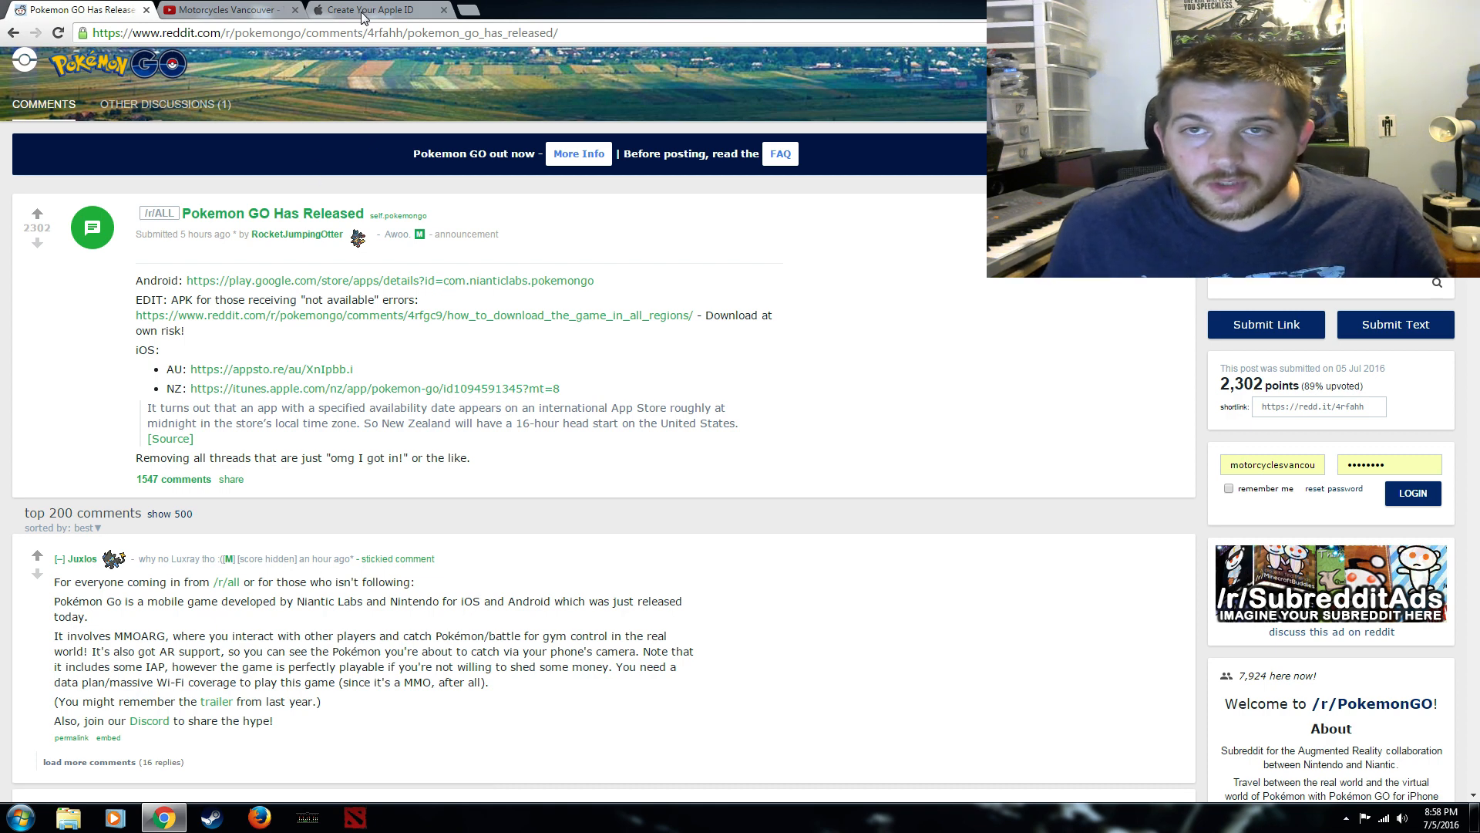
click(369, 9)
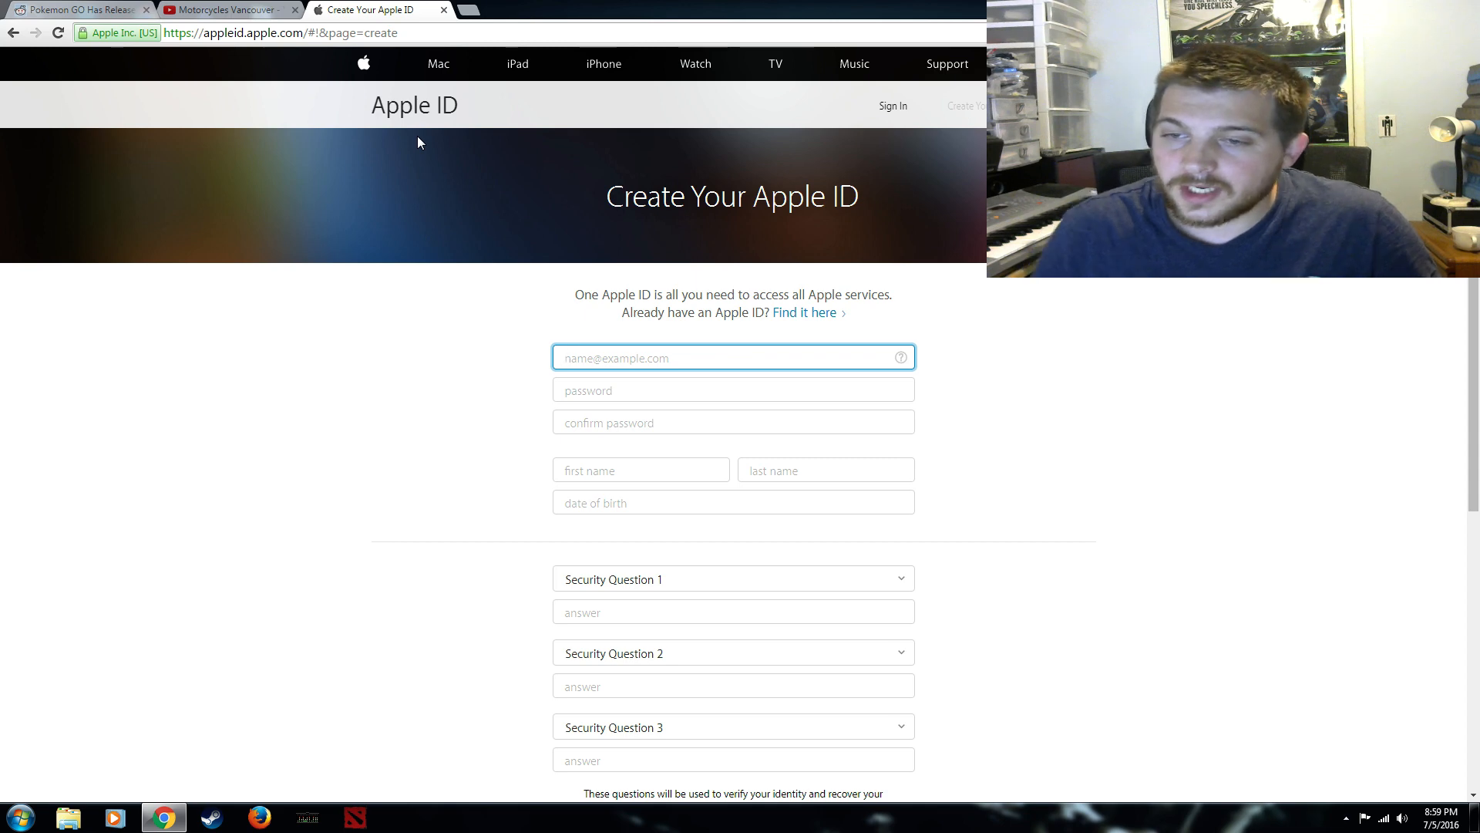
Choose Australia as the country on the Create Your Apple ID form.
scroll(down, 3)
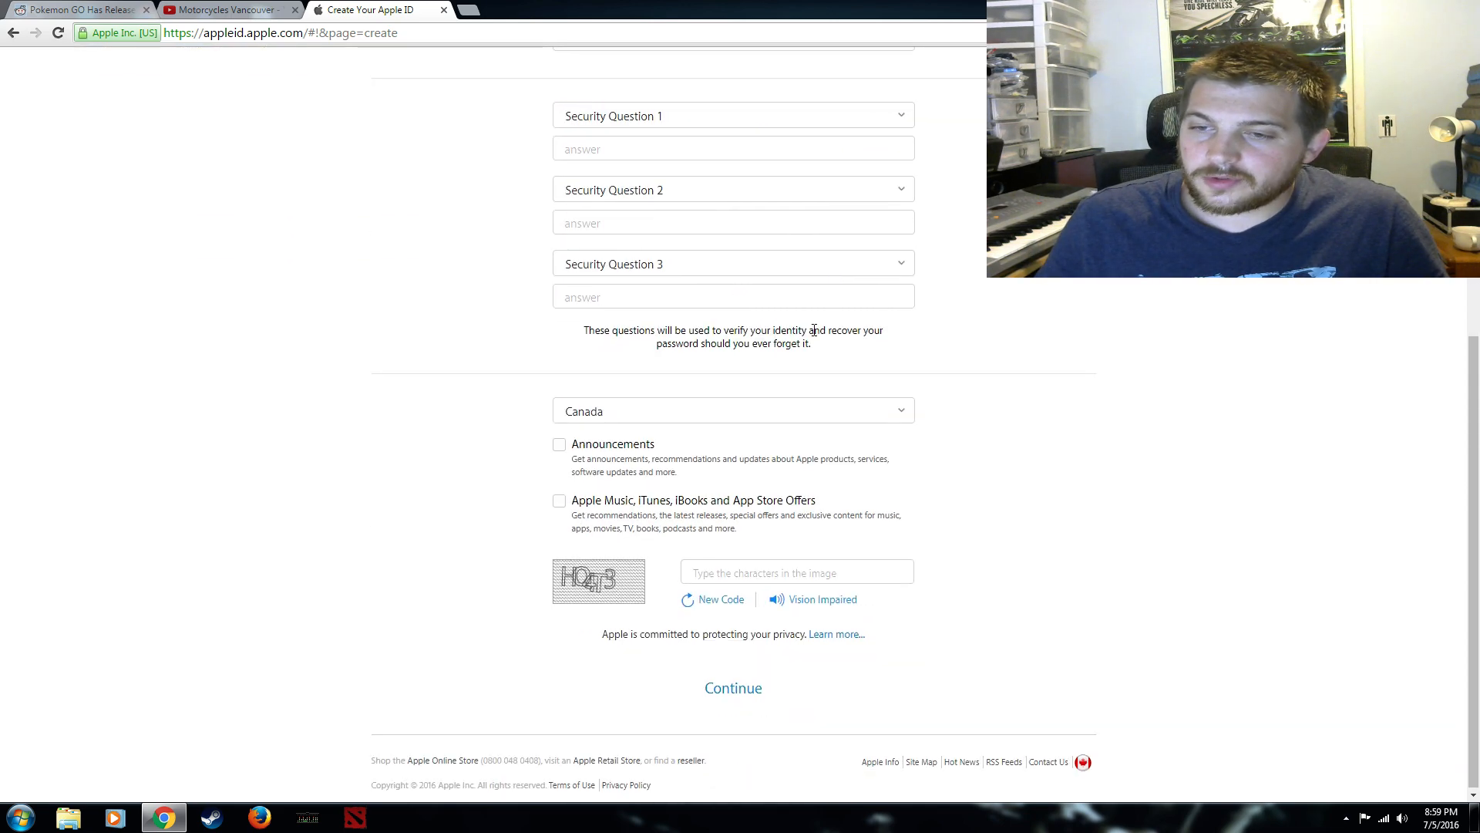
click(733, 410)
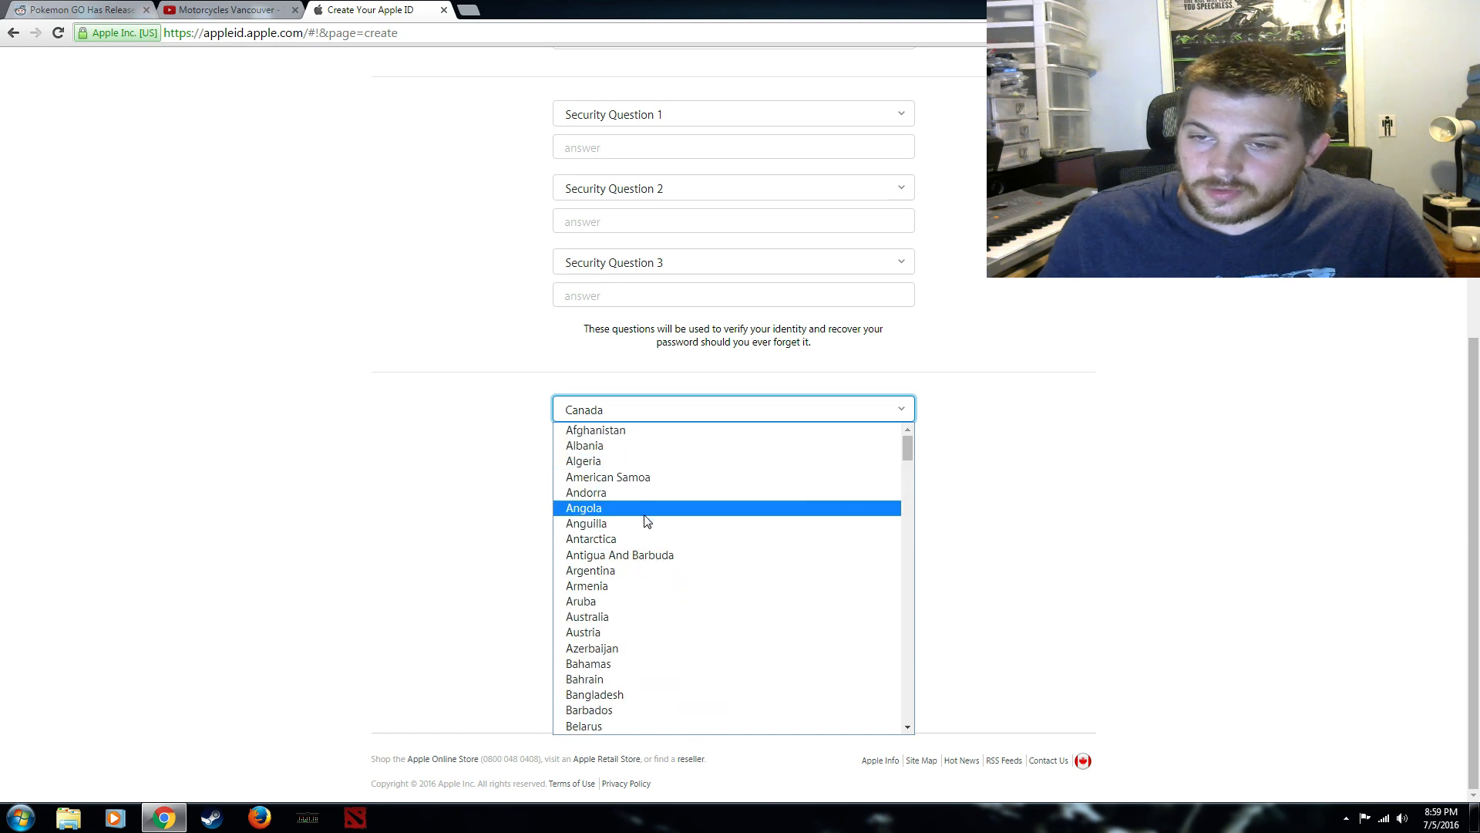
mouse_move(638, 617)
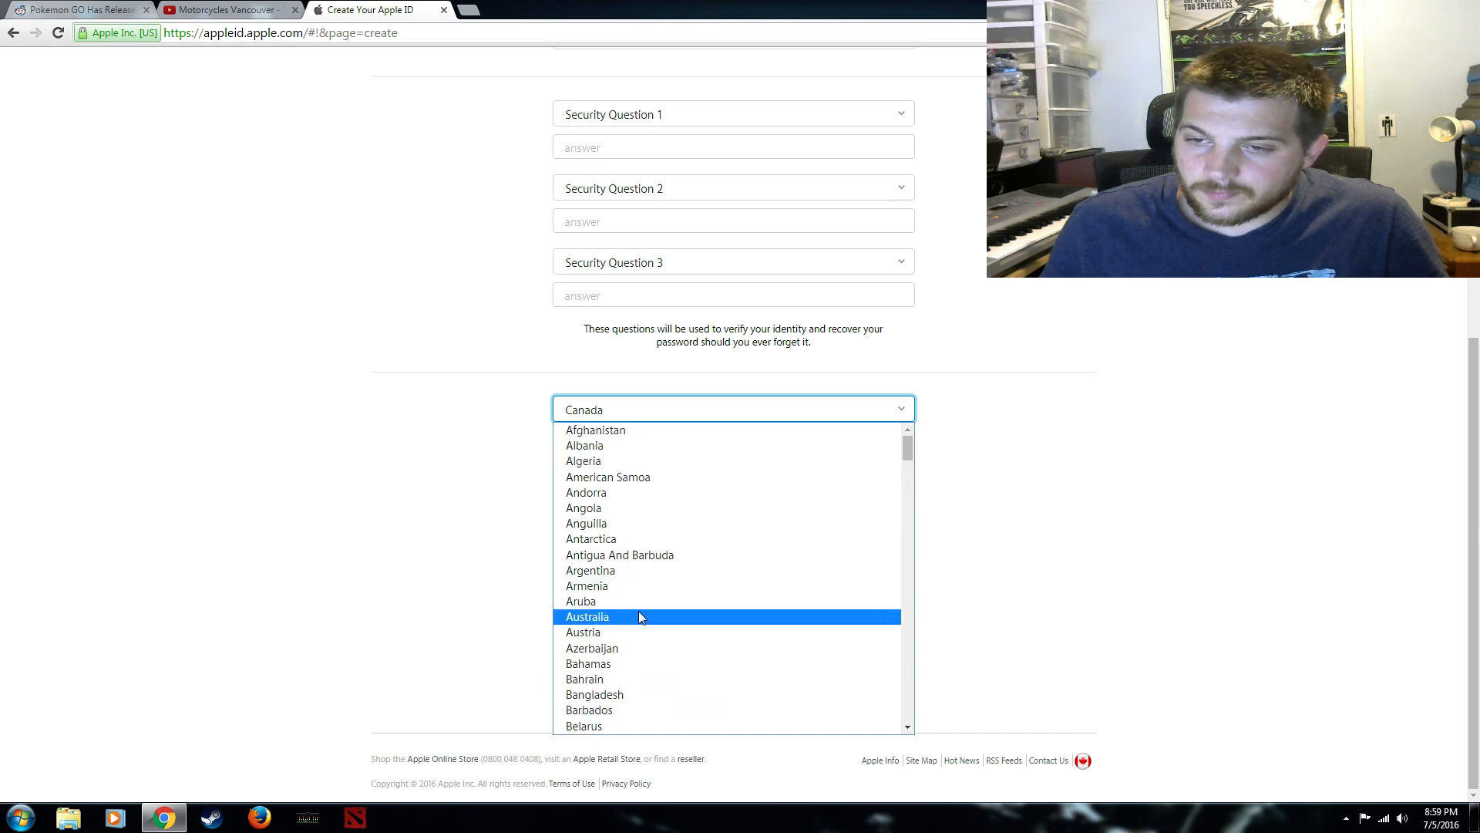
click(586, 617)
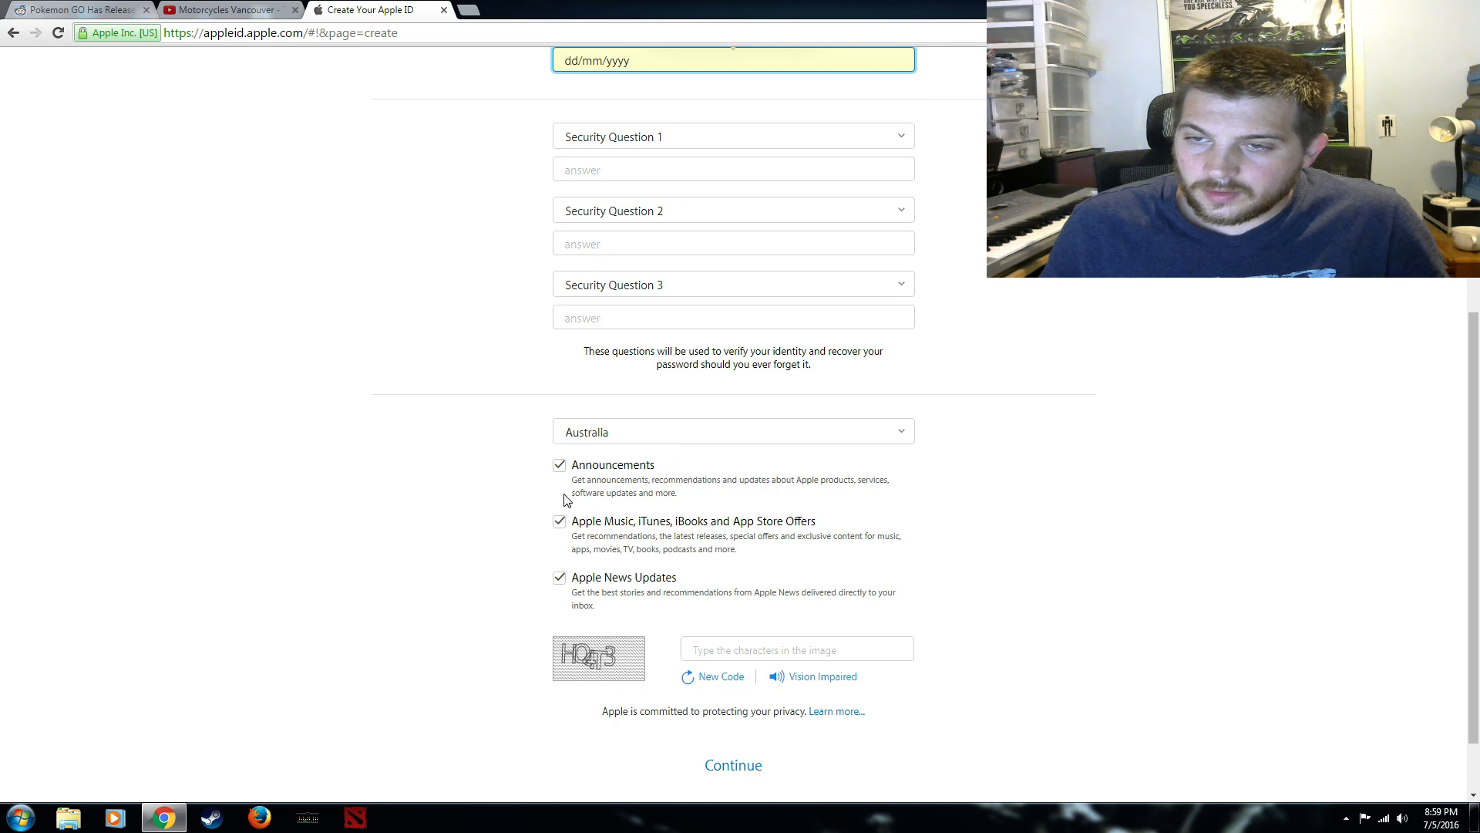
click(558, 521)
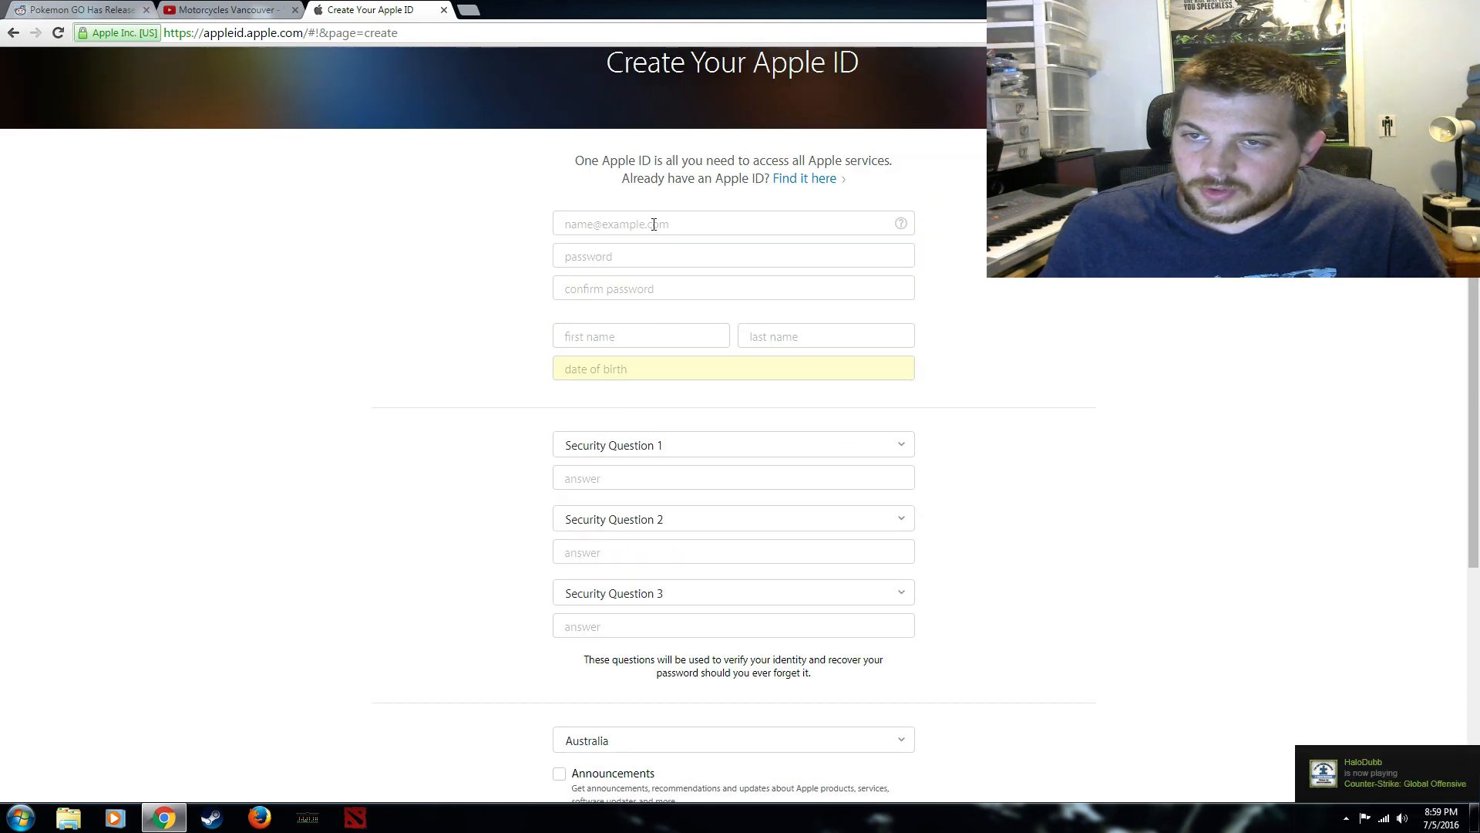
Begin the account email with 'fake@' and review the rest of the signup form.
click(727, 222)
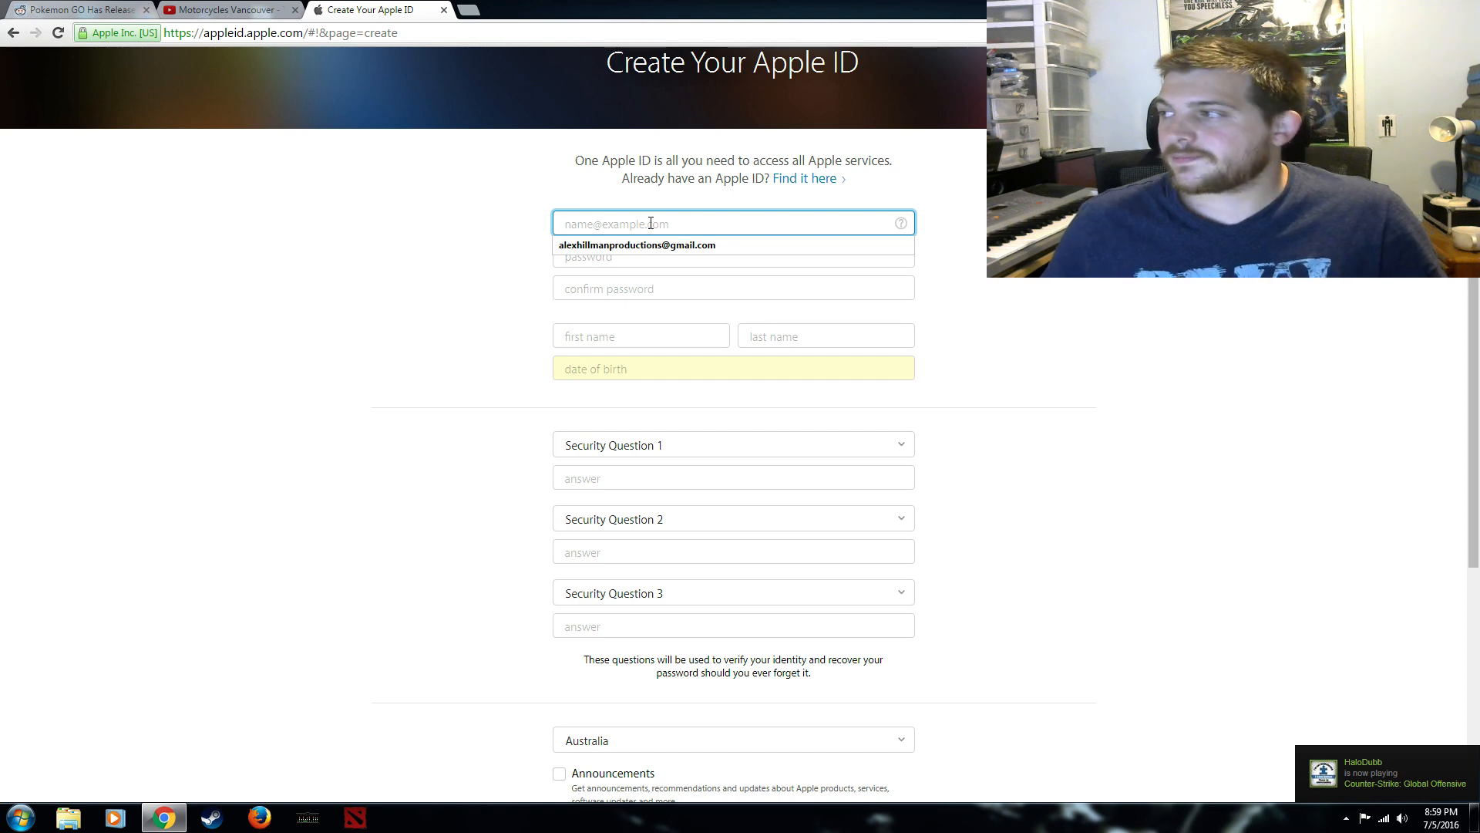
text(fake@)
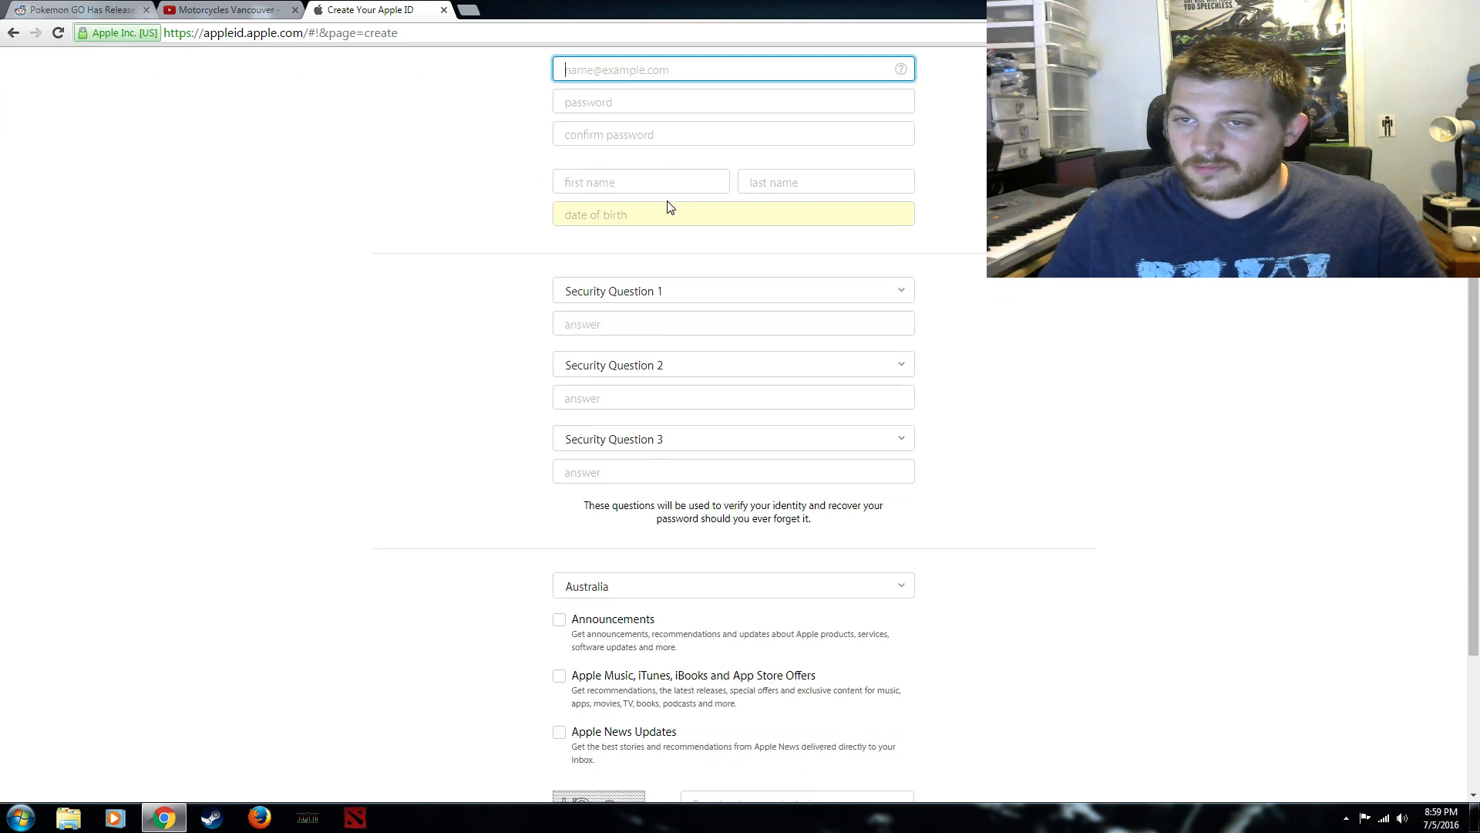
scroll(down, 3)
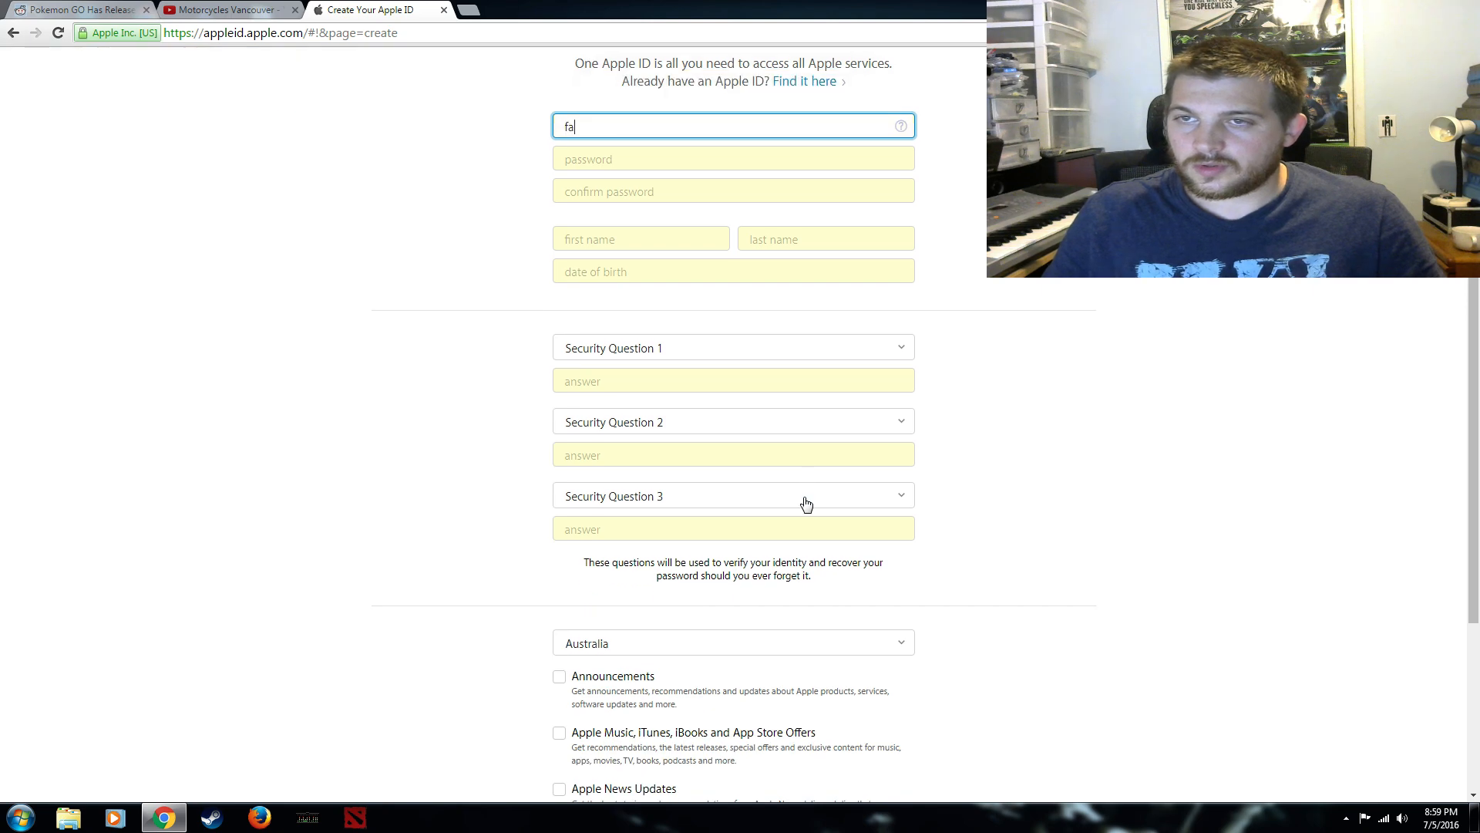
scroll(down, 3)
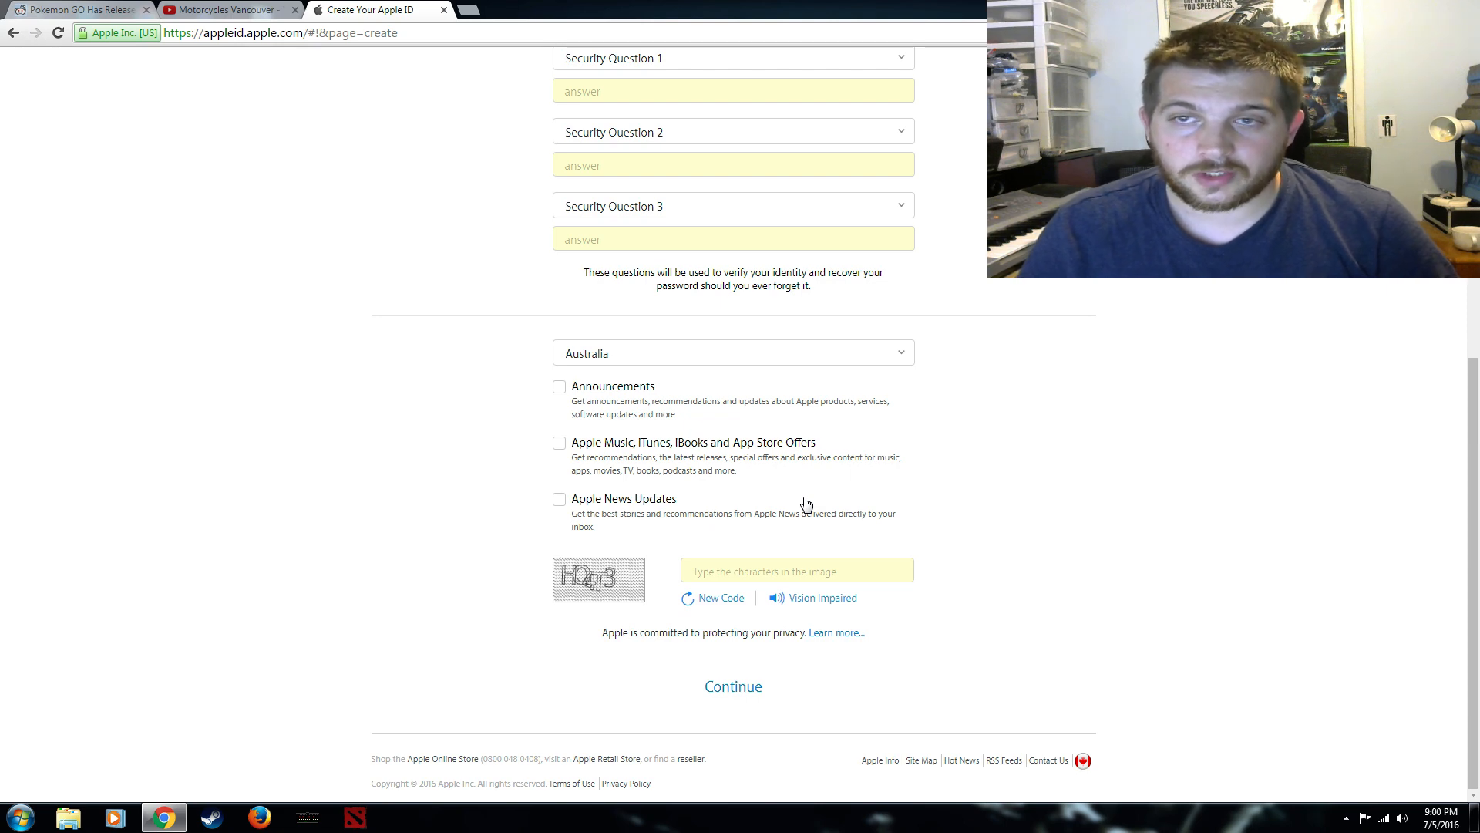
mouse_move(622, 258)
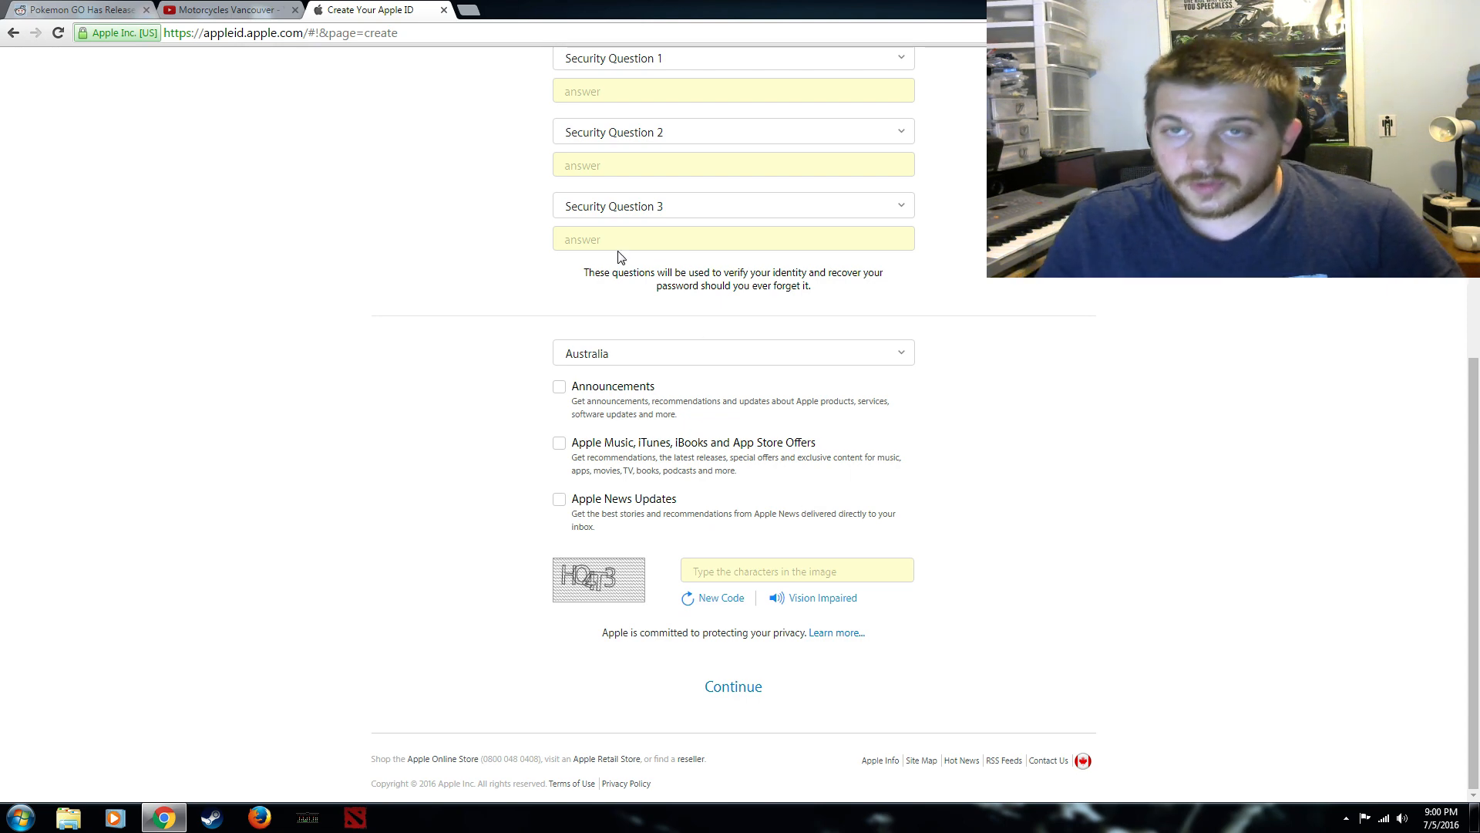
From a new tab, run a Google search for a free VPN plugin.
click(227, 9)
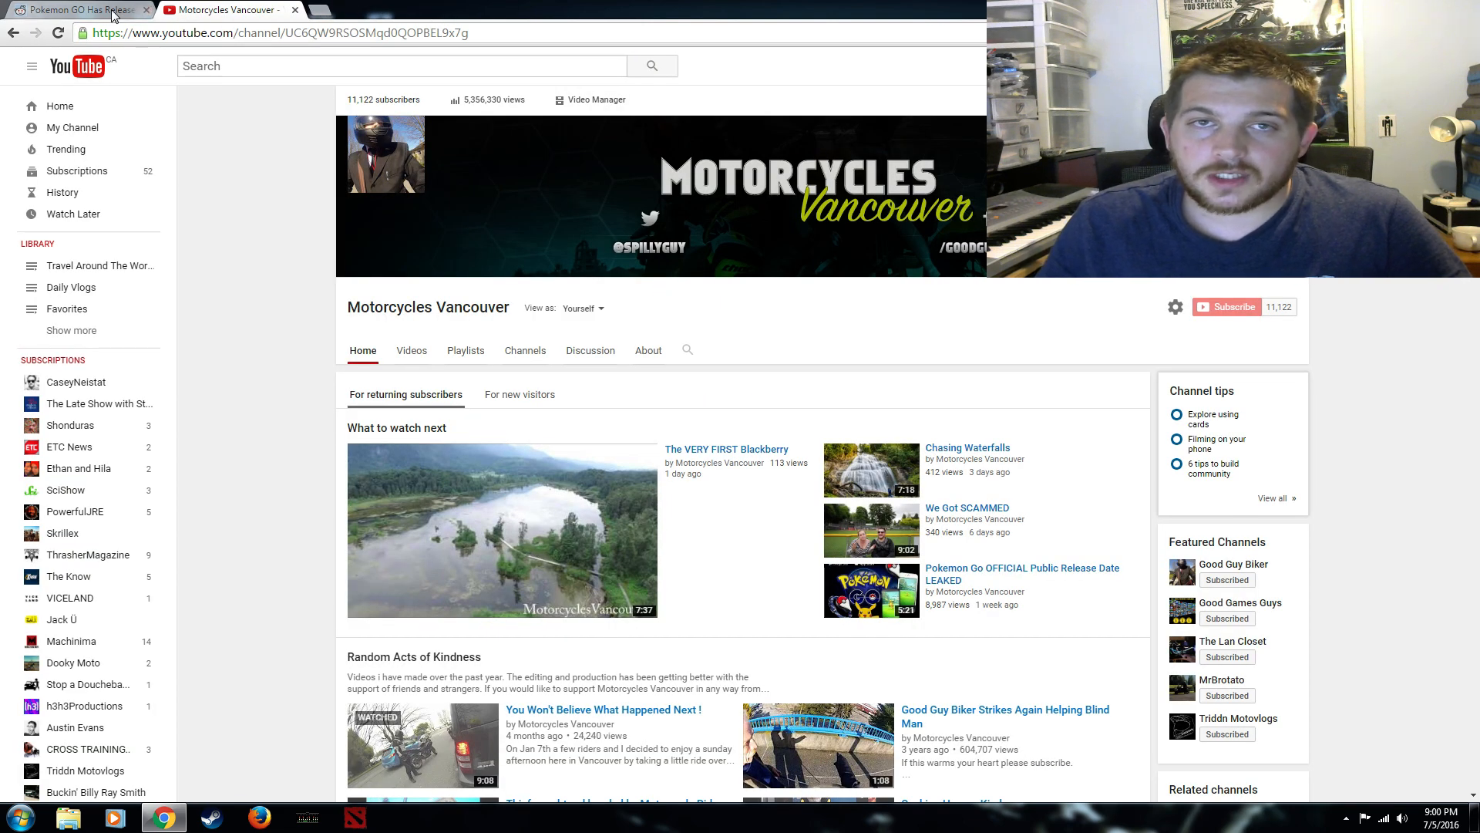
click(76, 10)
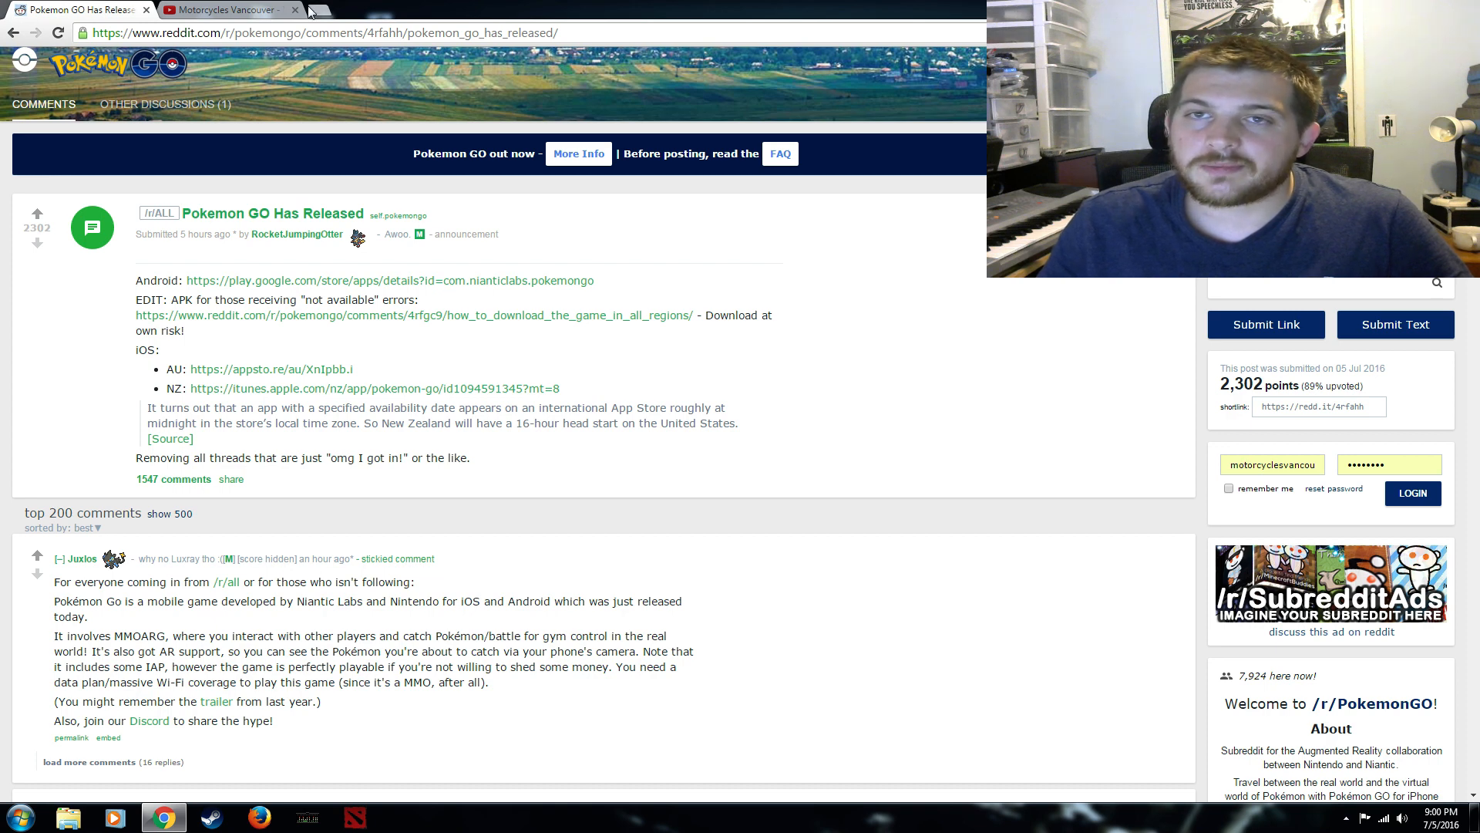
click(325, 9)
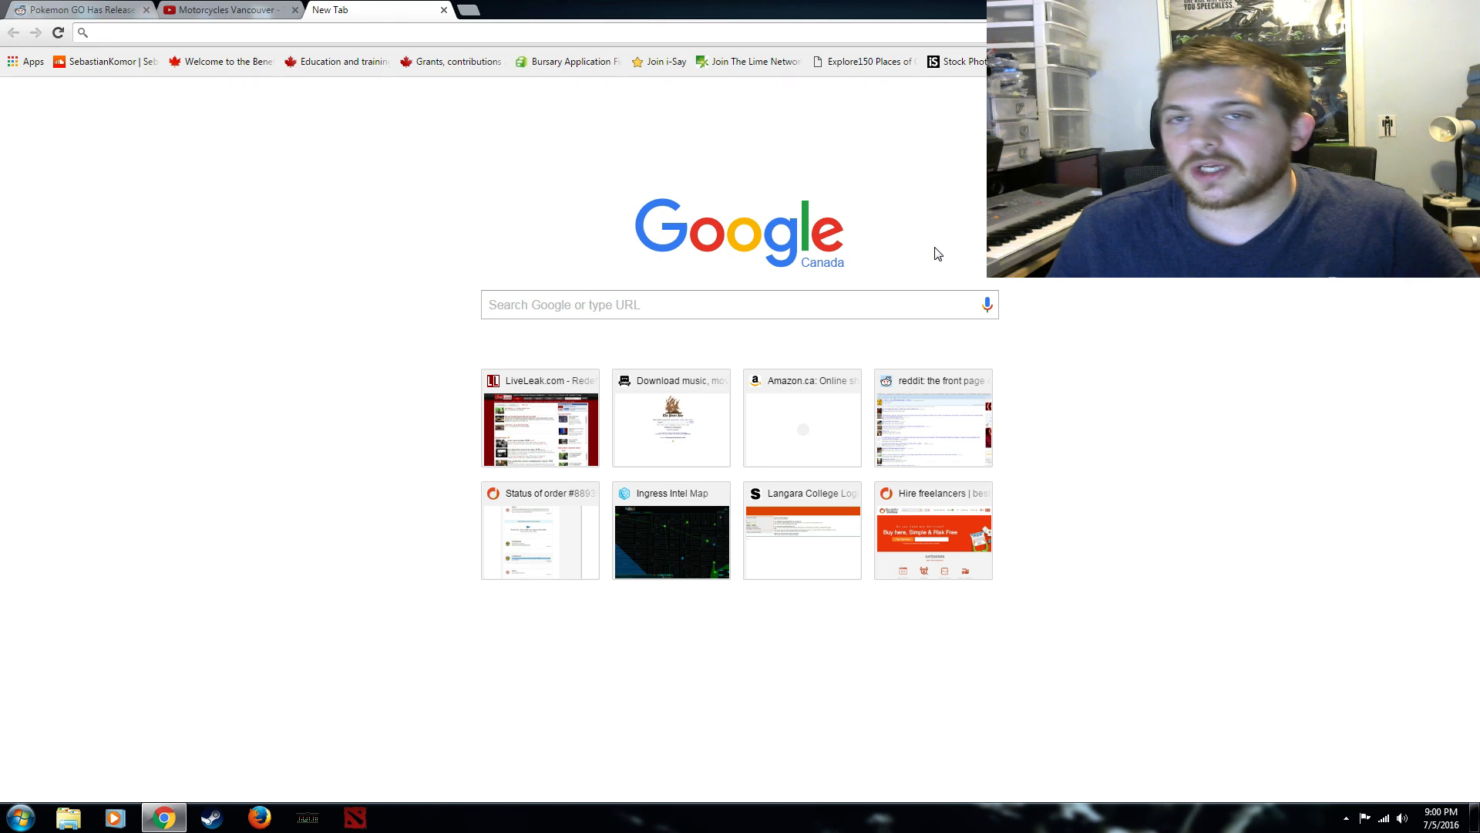
text(free%20vpg%20plugin)
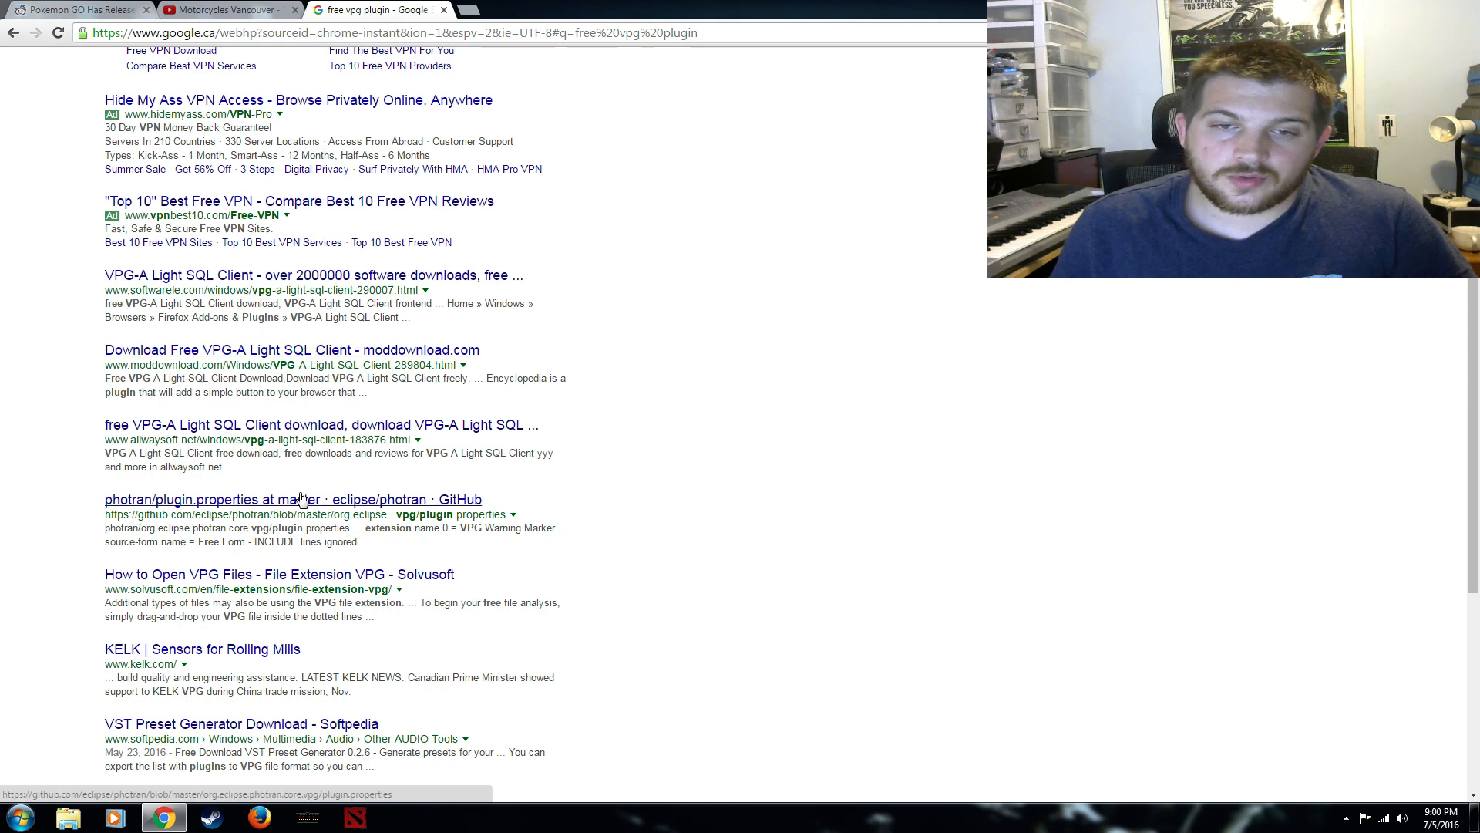
scroll(down, 3)
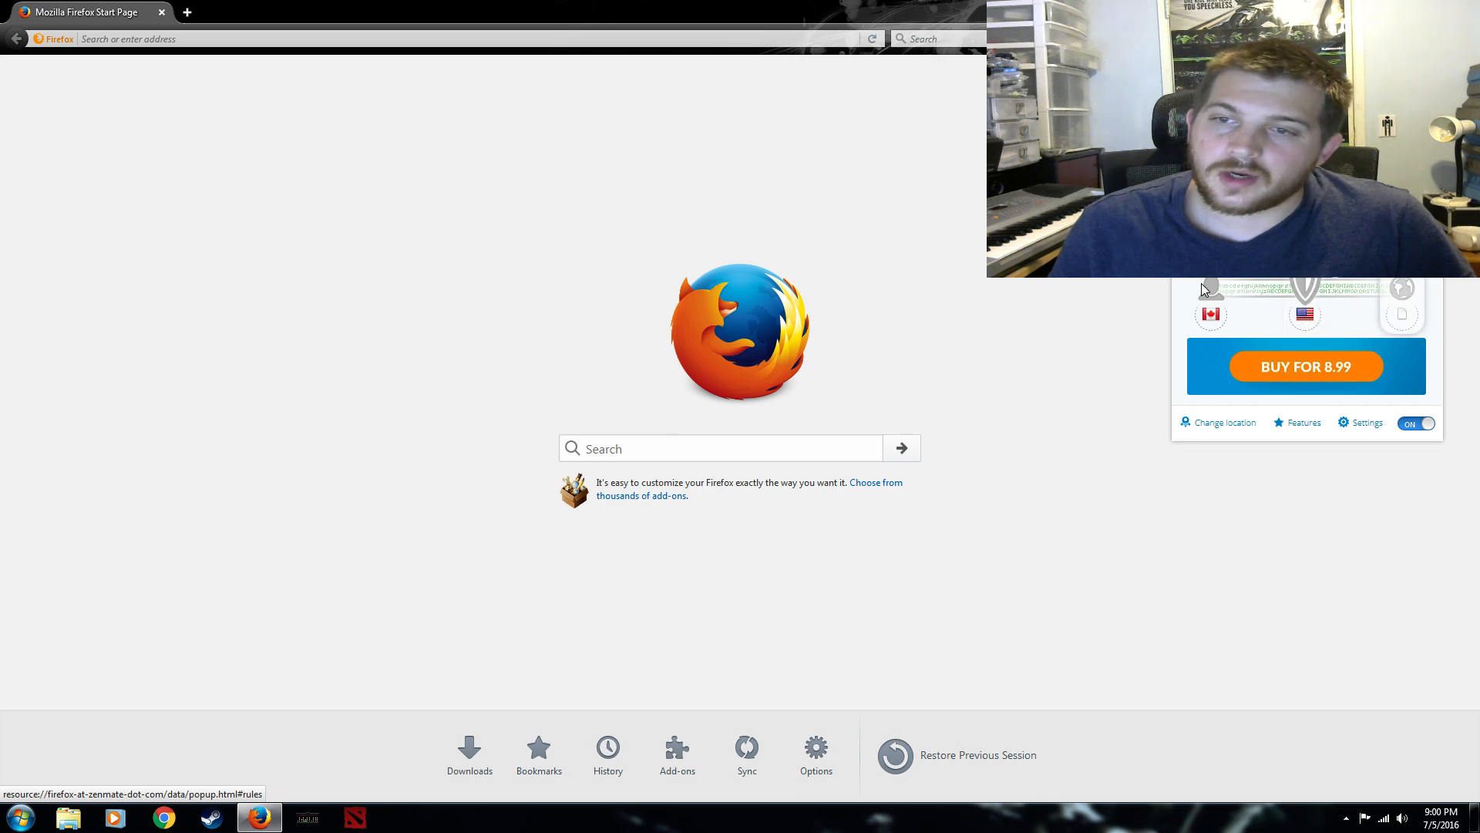
mouse_move(609, 259)
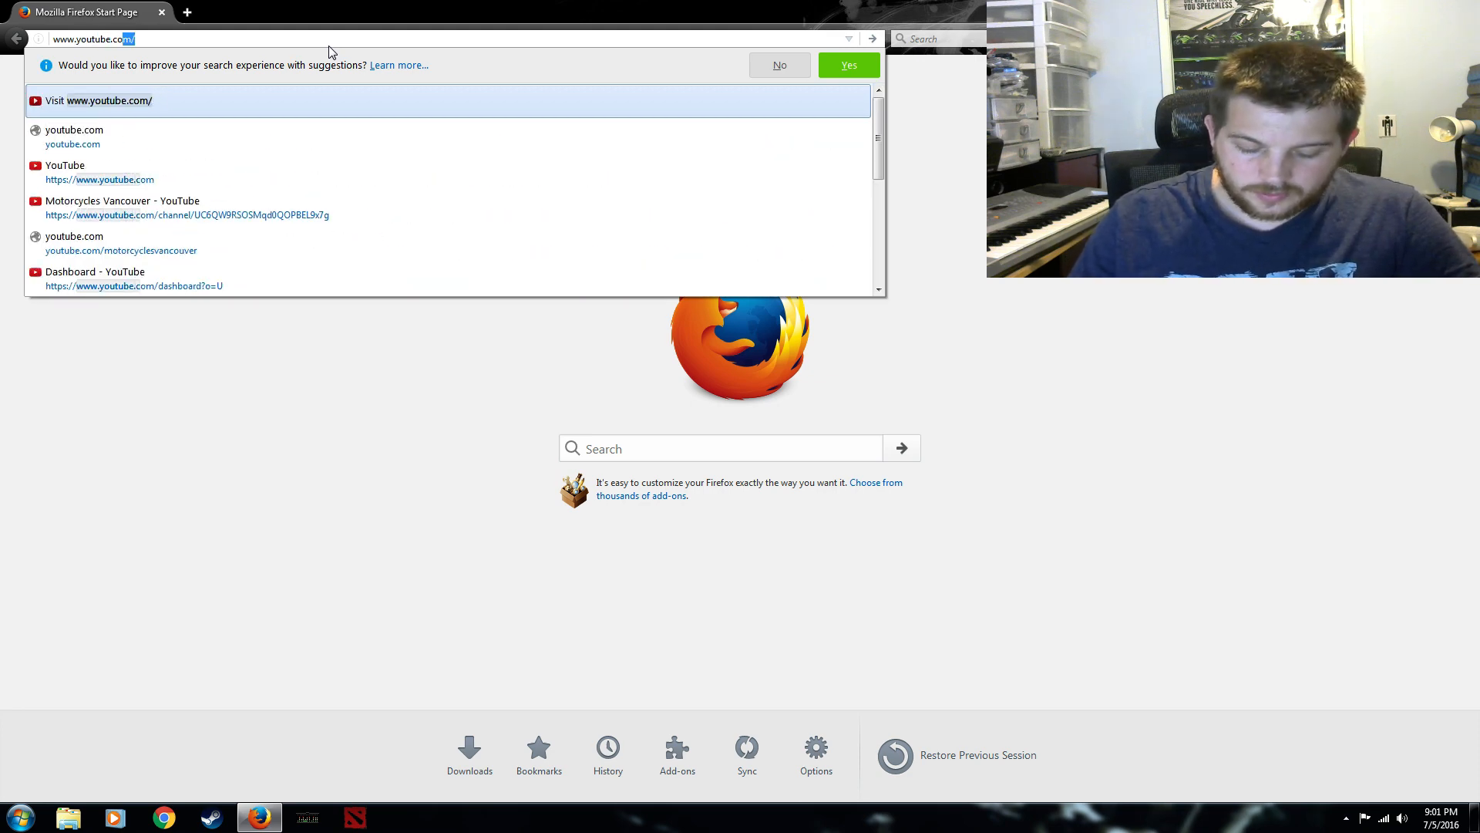
Go to youtube.com/motorcyclesvancouver with the VPN switched on.
text(motorcyclesvancouver101)
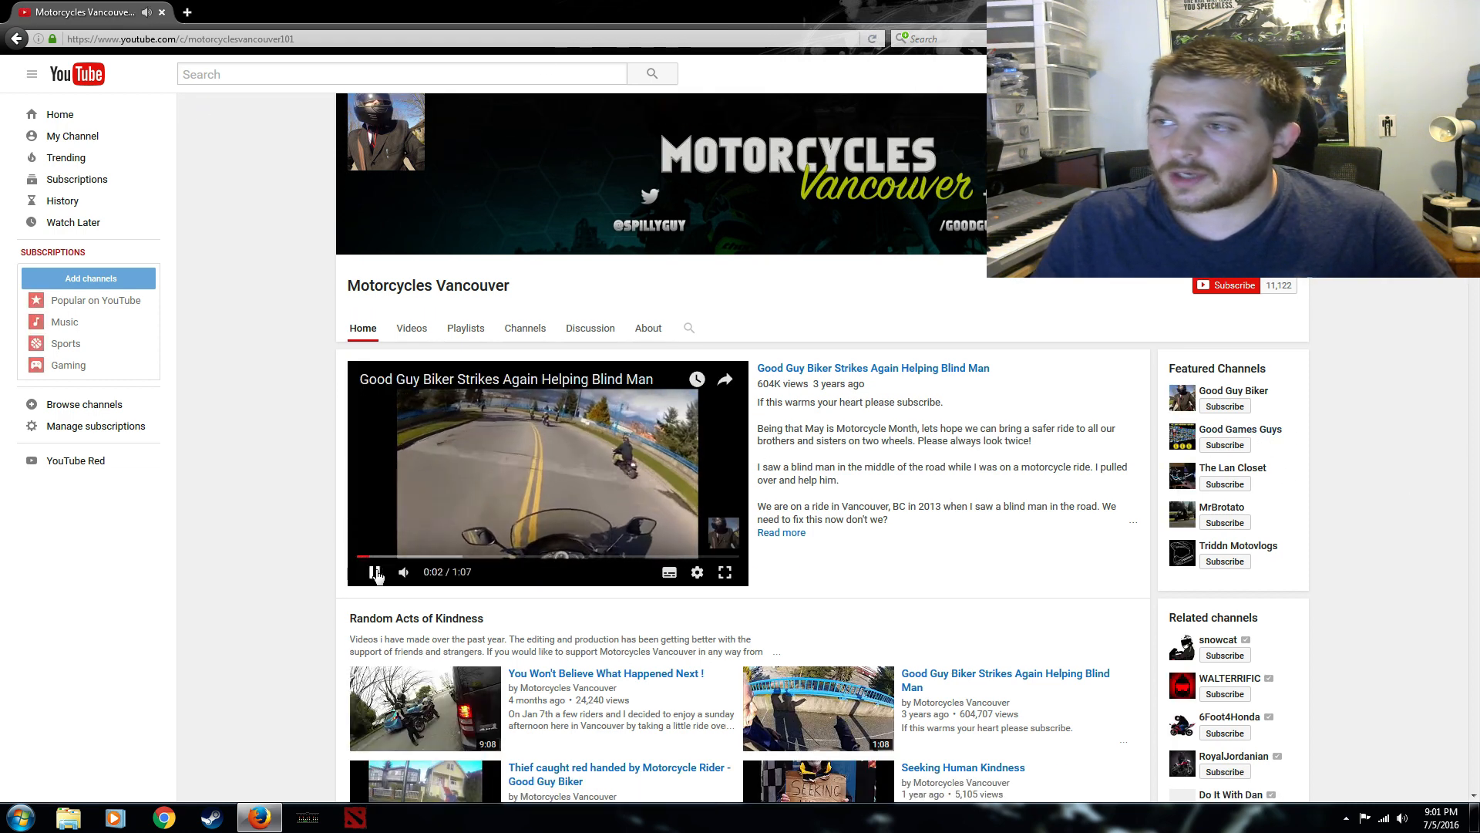
Pause the channel trailer and open Good Games Guys from Featured Channels.
click(373, 572)
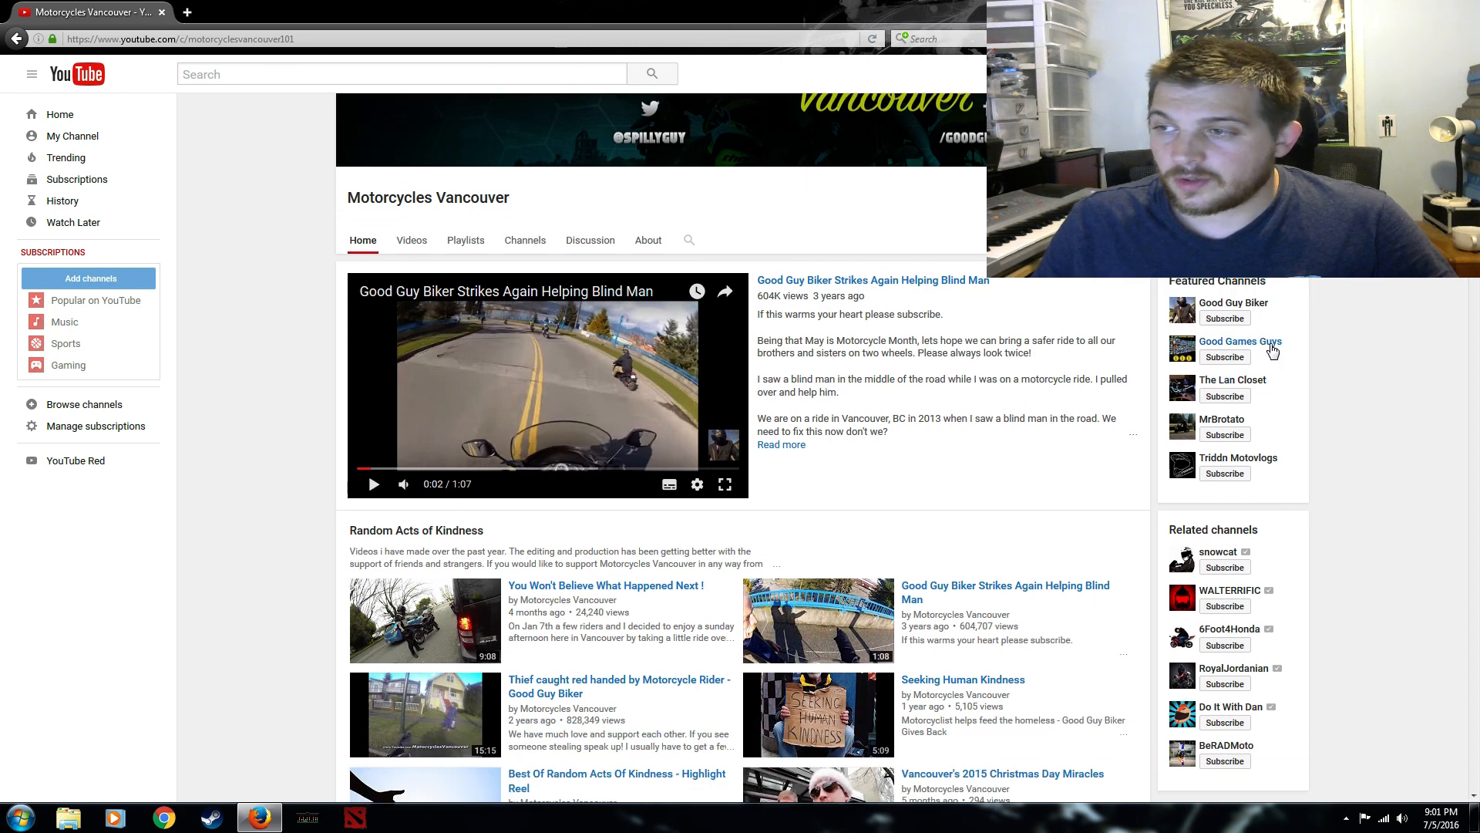
click(1240, 341)
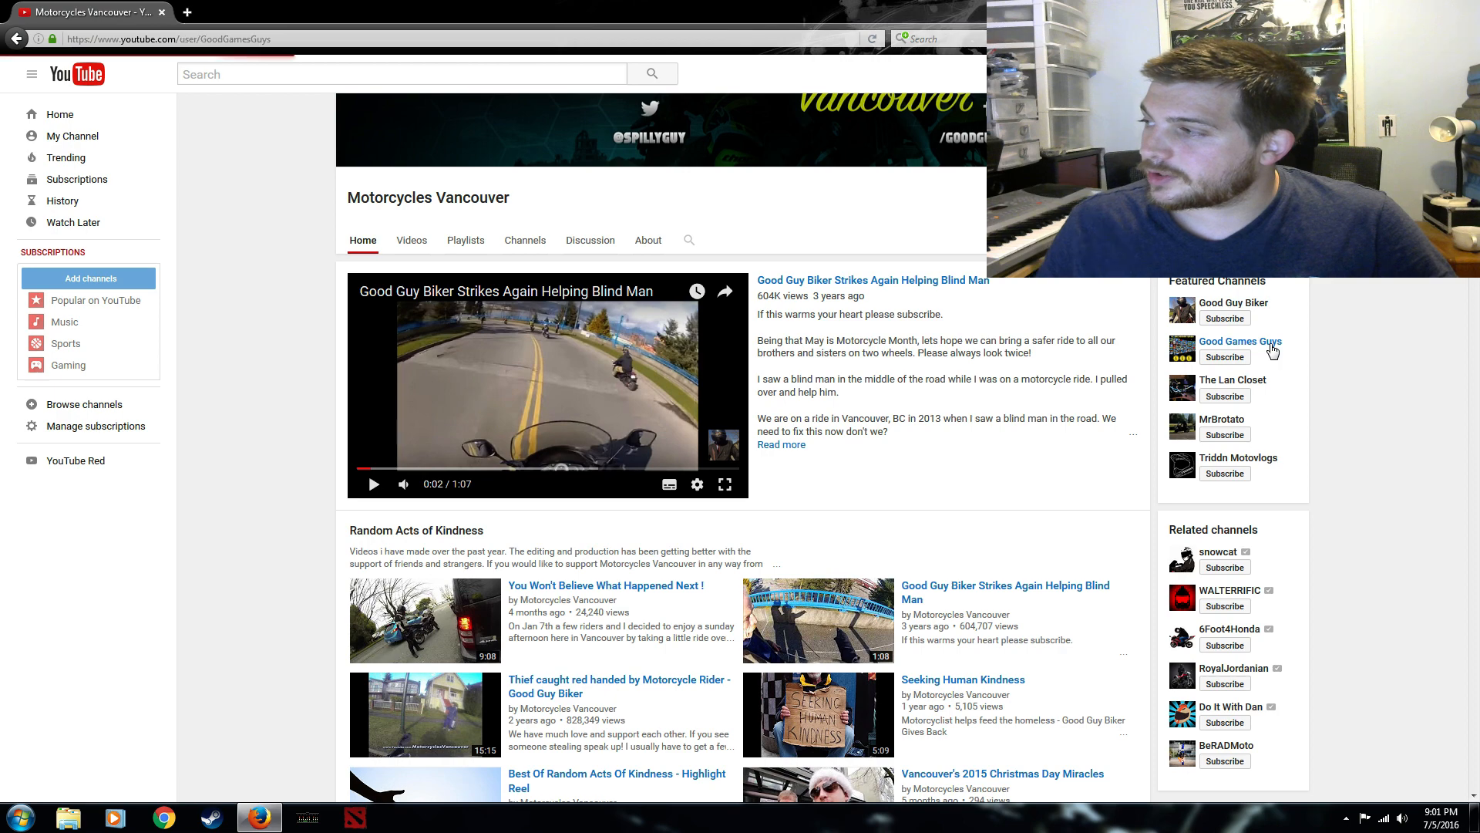
click(1239, 342)
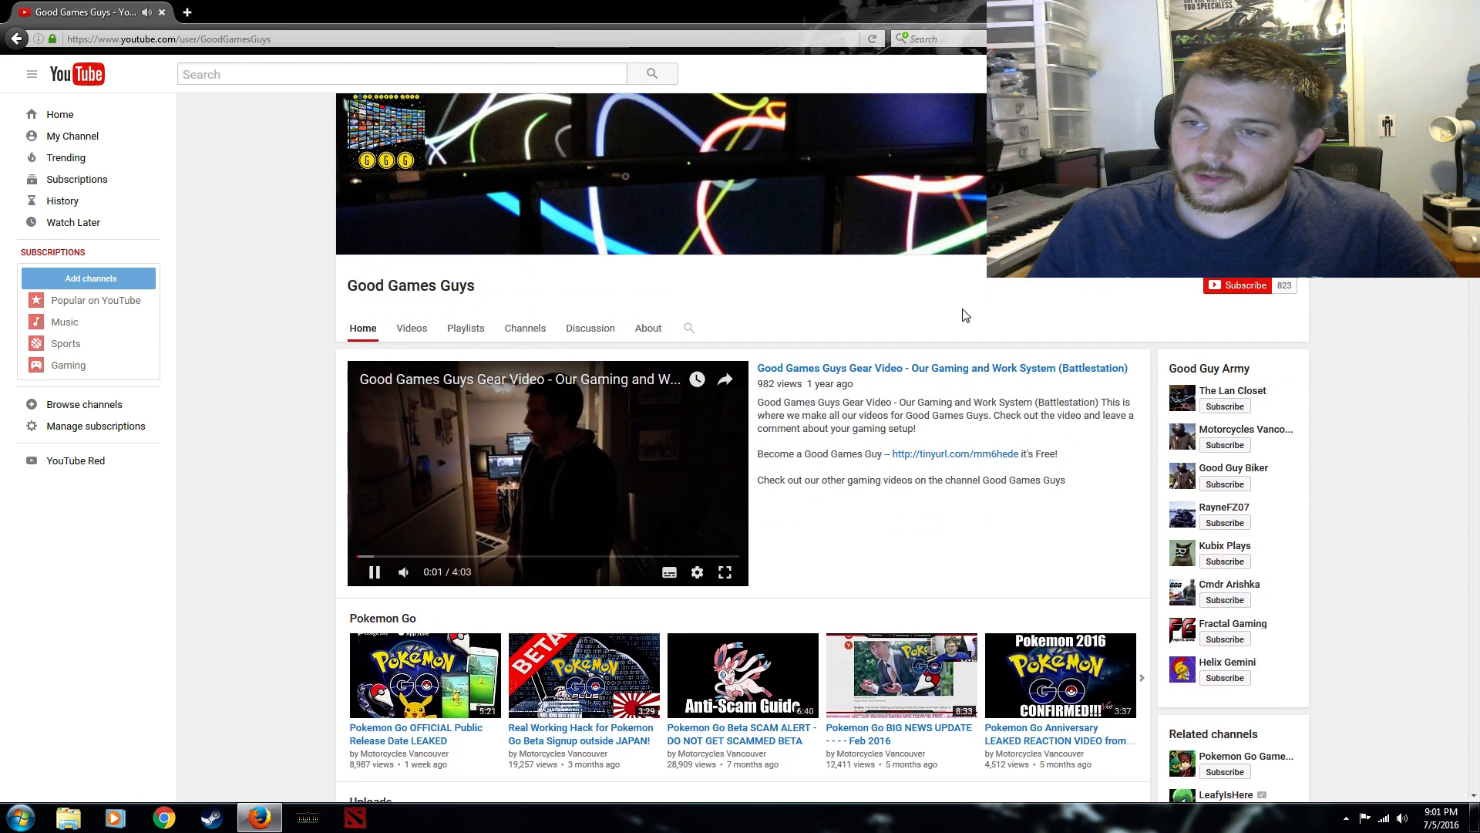
Scroll through the Good Games Guys channel page and back up.
scroll(down, 3)
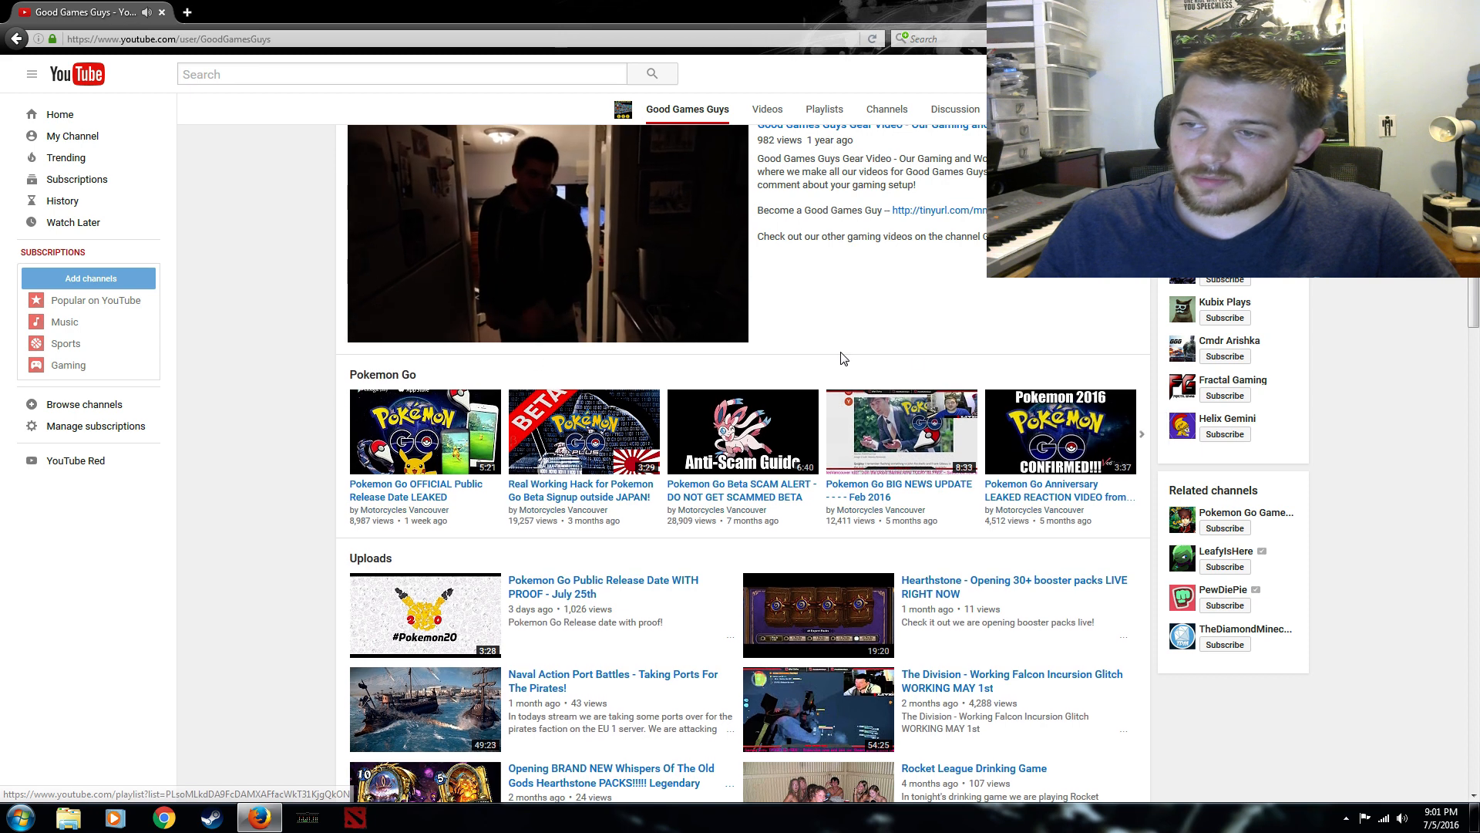
mouse_move(253, 427)
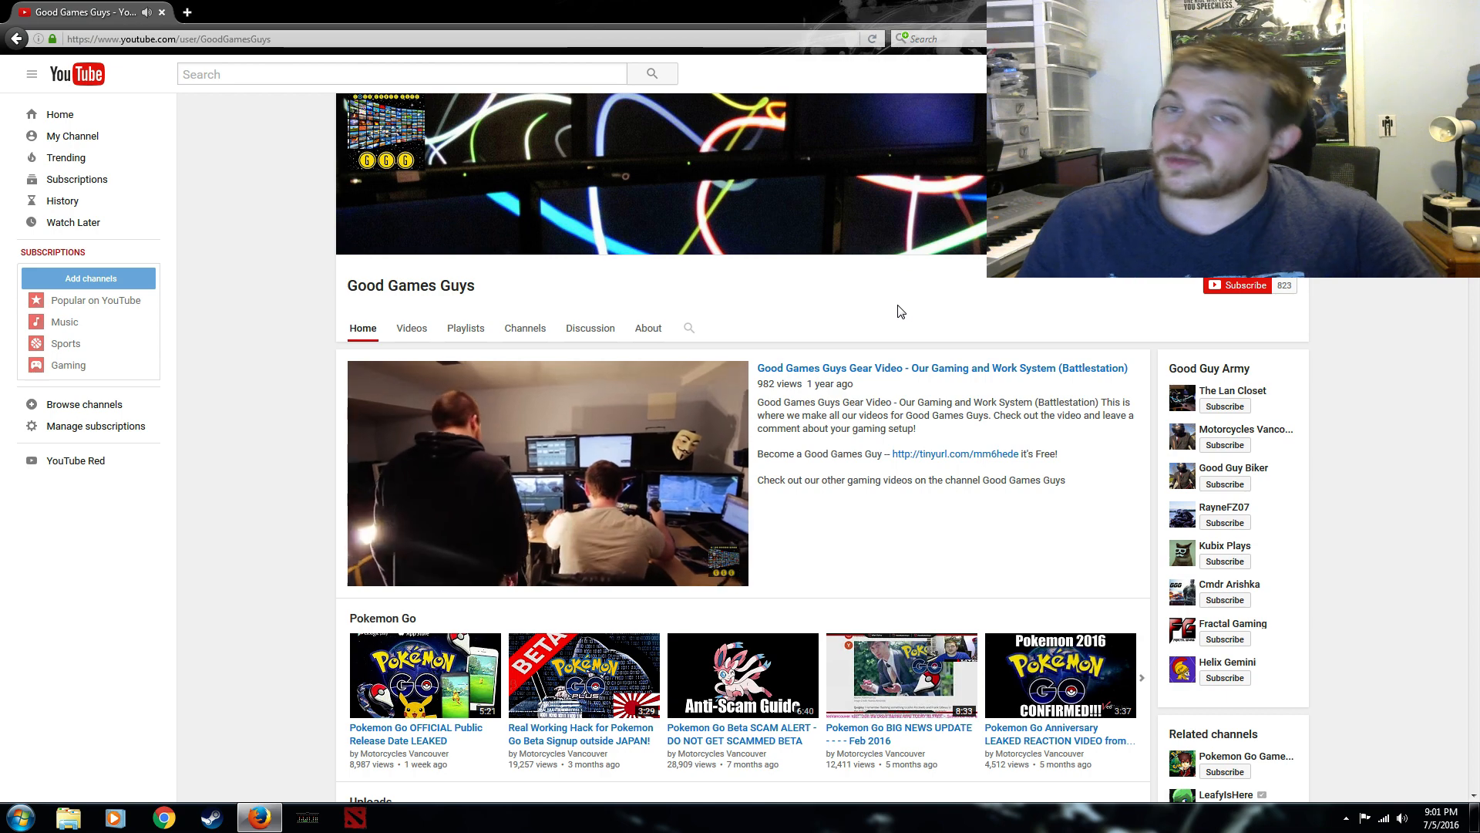
scroll(down, 3)
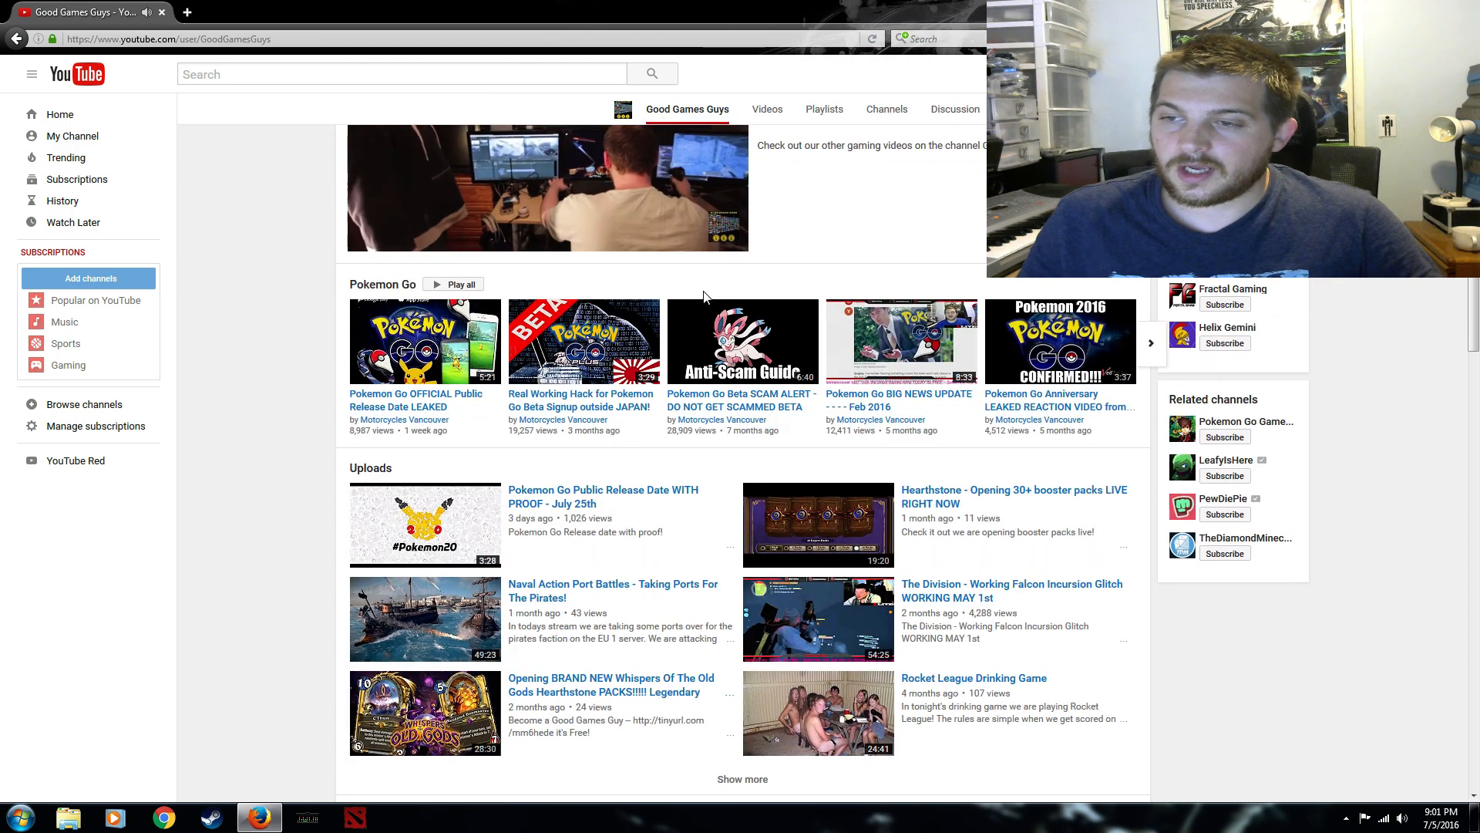
scroll(up, 3)
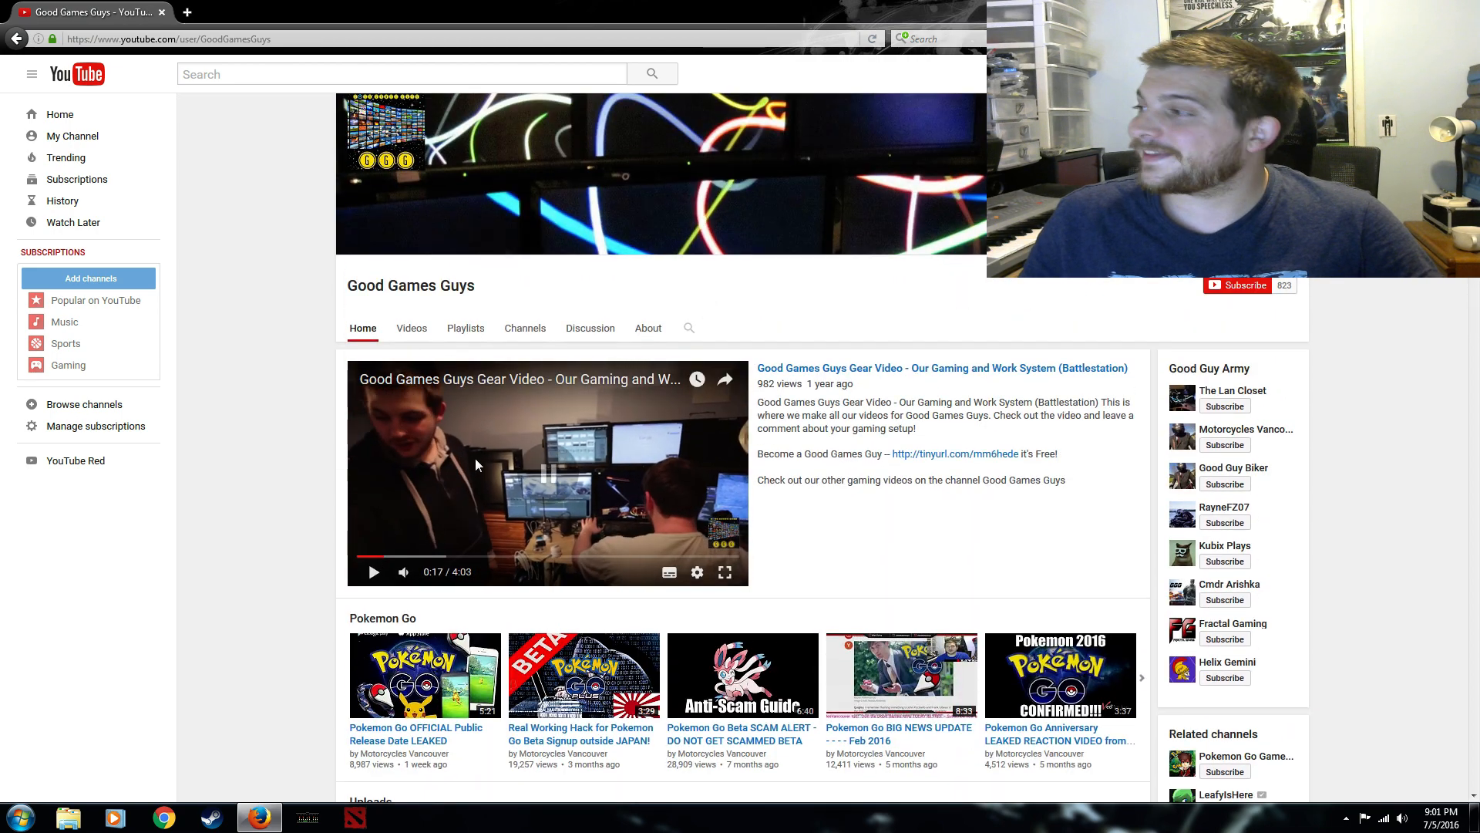